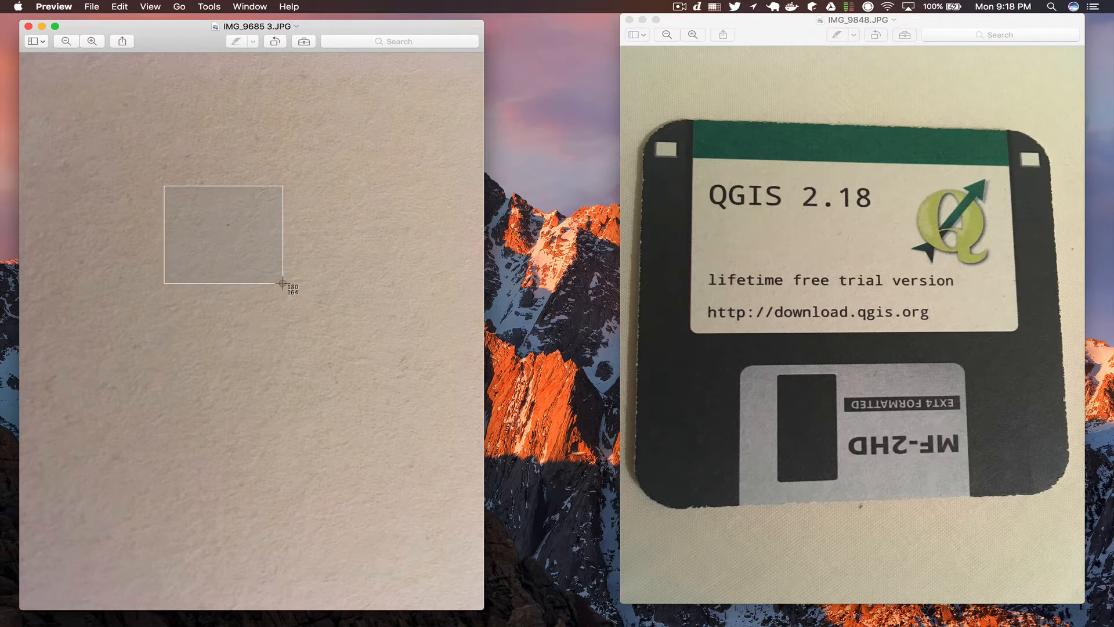
# Mark out a small square patch of the cardboard texture in Preview for a screenshot
pyautogui.moveTo(283, 283); pyautogui.dragTo(244, 256)
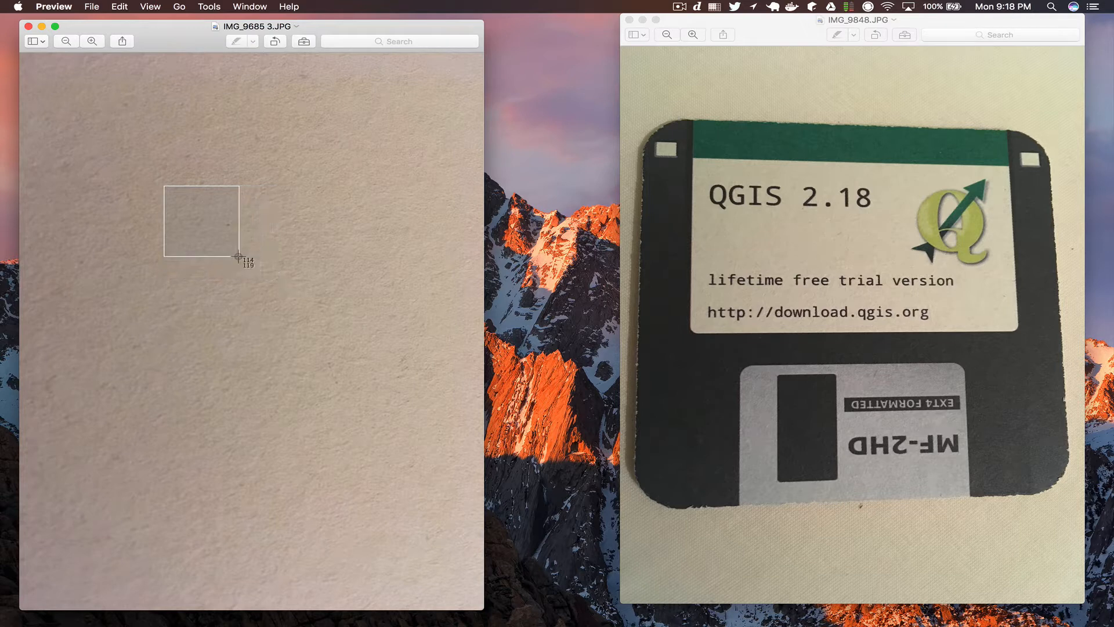
pyautogui.moveTo(240, 260); pyautogui.dragTo(226, 236)
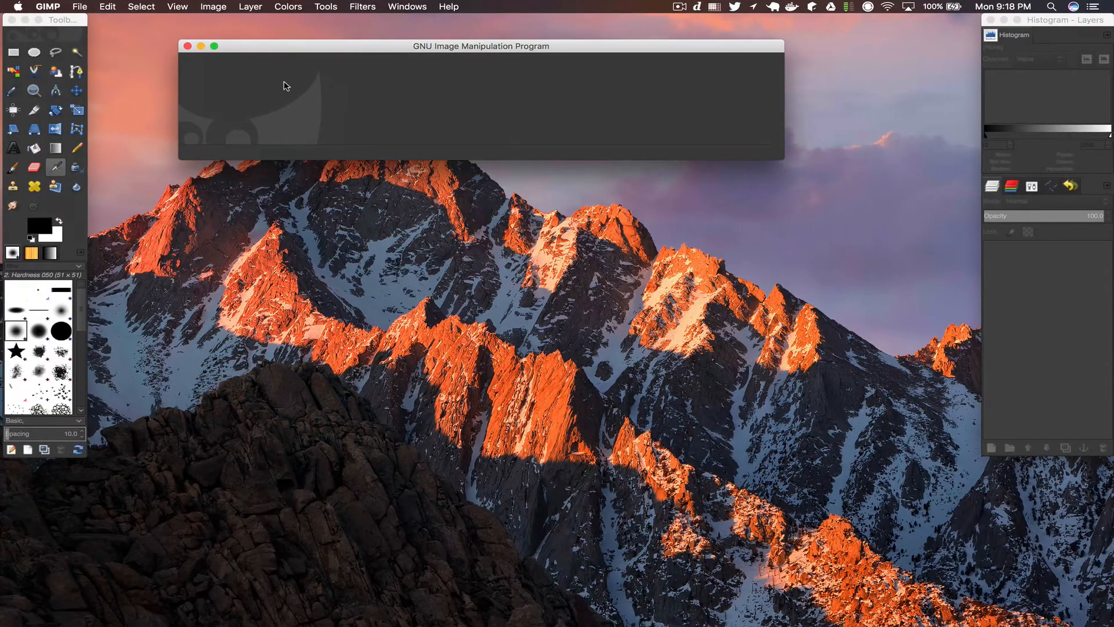
# Open 'Screen Shot 2017-05-01 at 9.17.55 PM' from the Desktop in GIMP
pyautogui.click(80, 6)
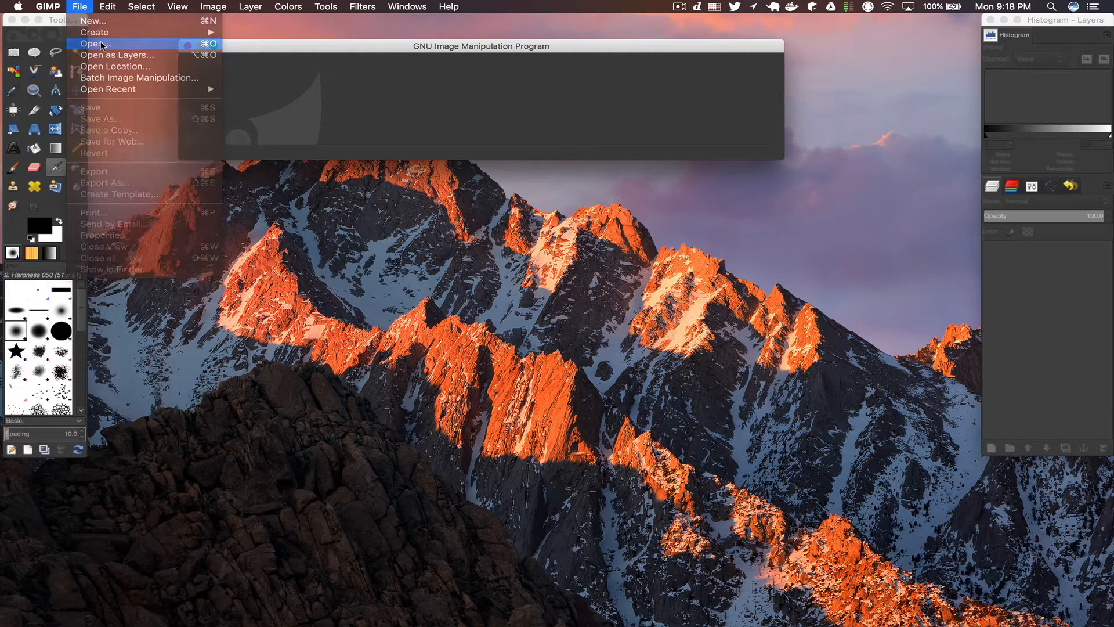
pyautogui.click(93, 43)
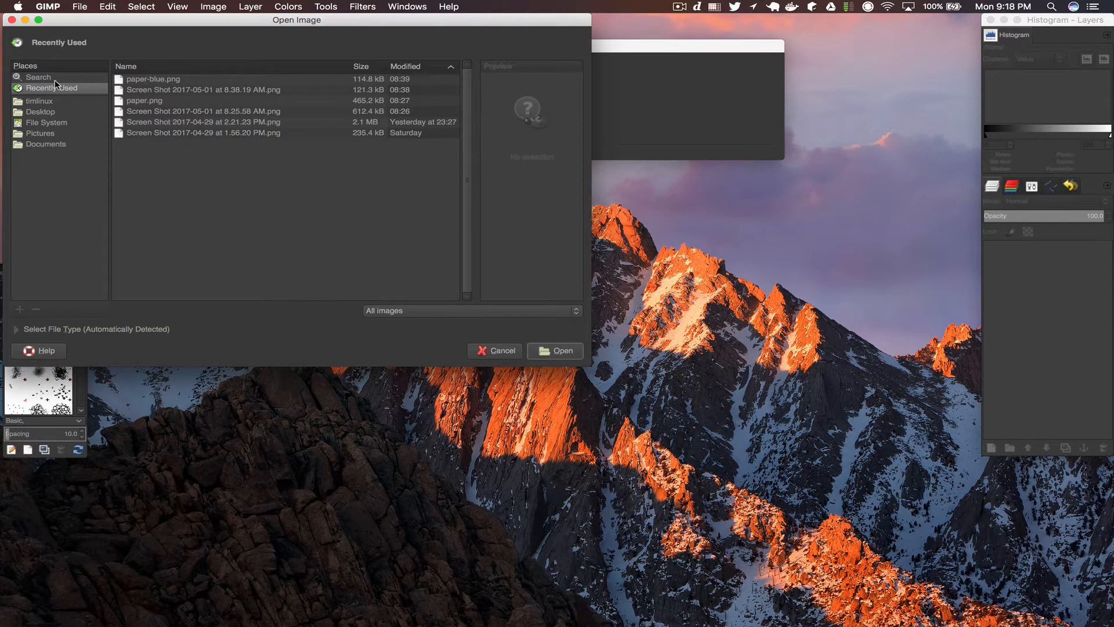
pyautogui.click(40, 112)
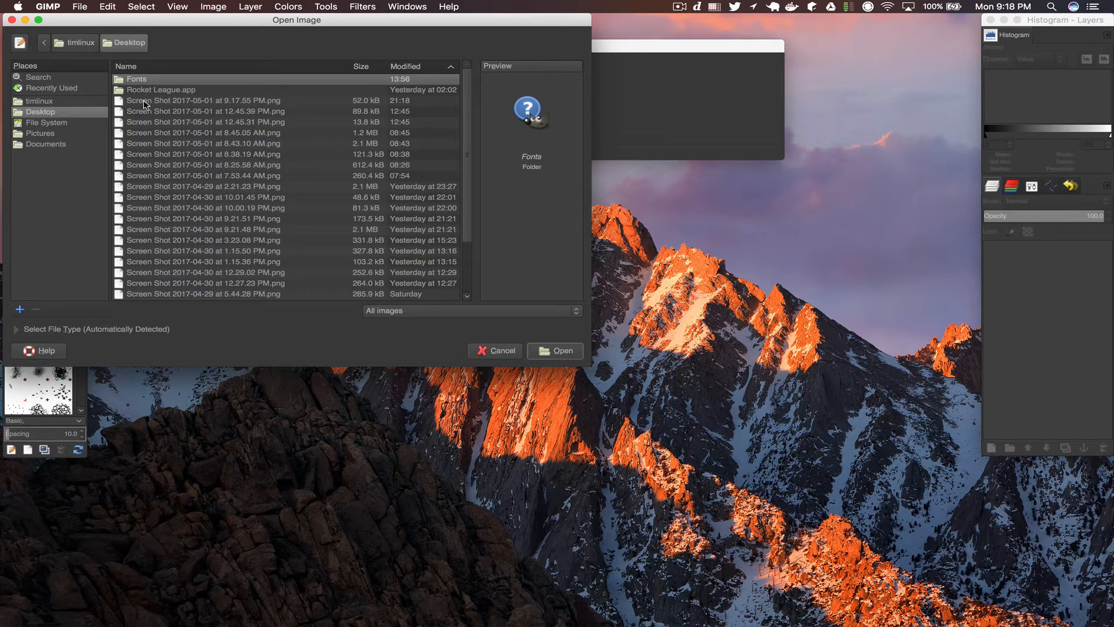
pyautogui.click(554, 350)
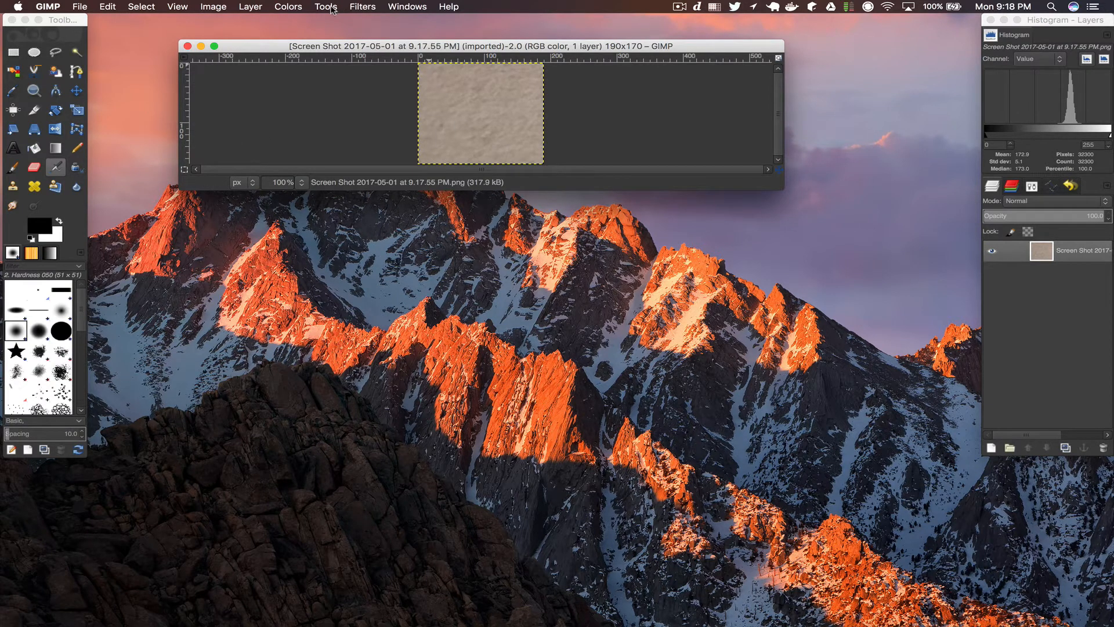
# Browse GIMP's Filters menu for the Map filters to apply to the cardboard patch
pyautogui.click(325, 7)
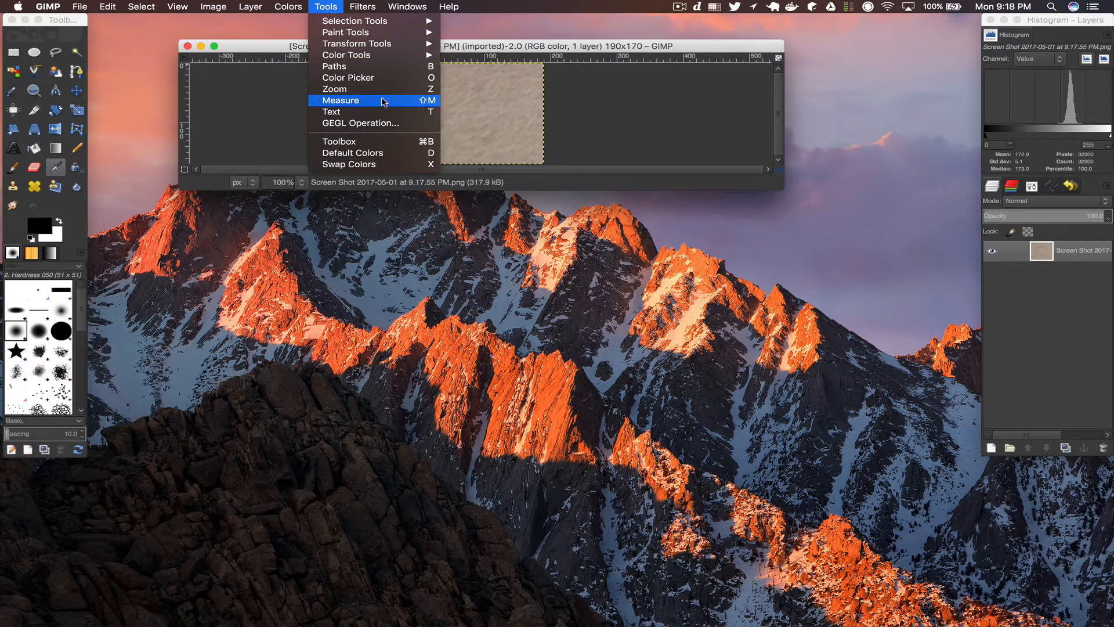
pyautogui.click(362, 6)
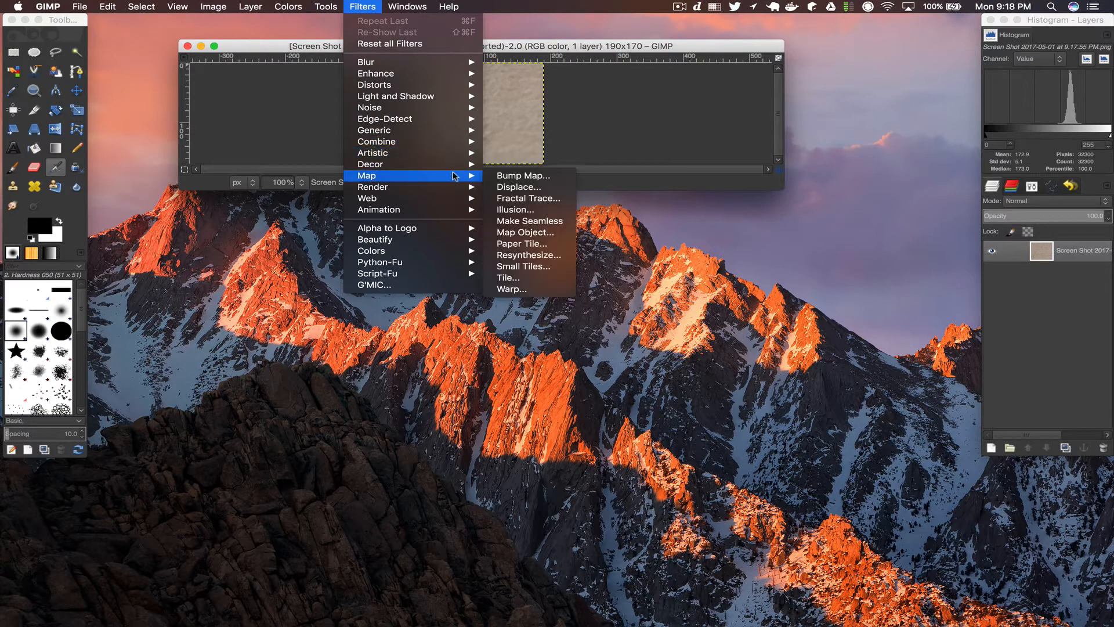
pyautogui.moveTo(528, 225)
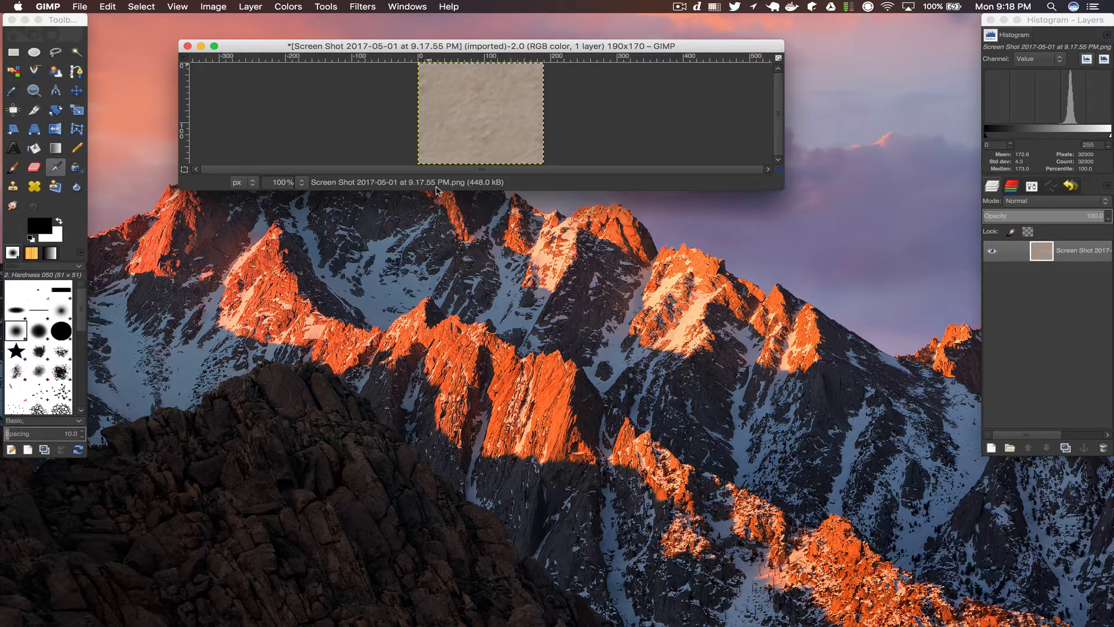
# Lighten the cardboard patch with Brightness 45 and Contrast 11
pyautogui.click(288, 6)
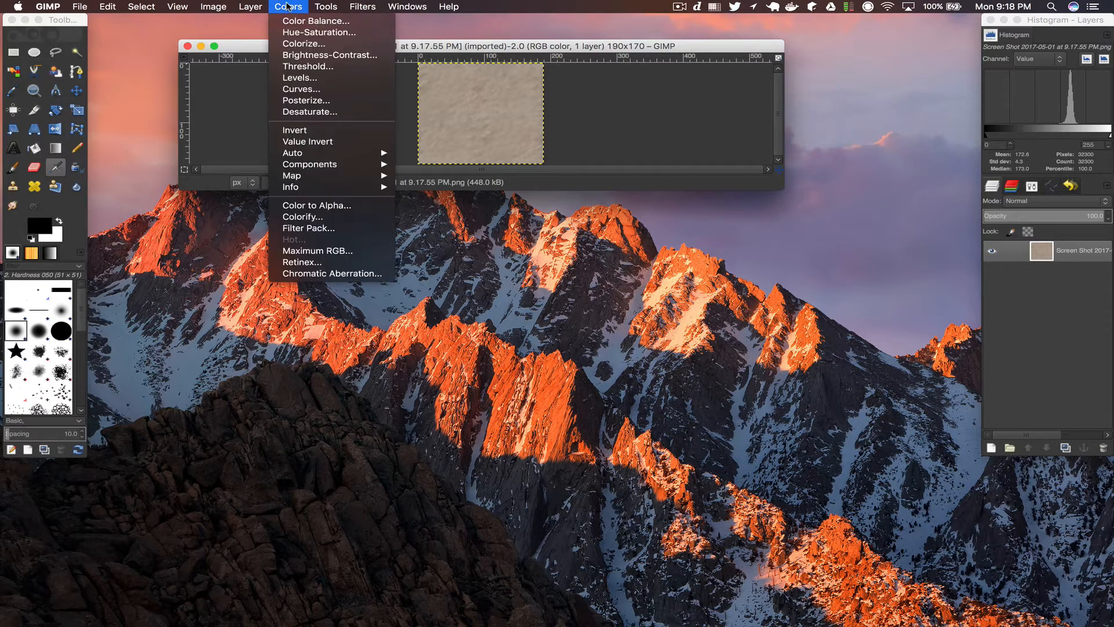
pyautogui.moveTo(303, 44)
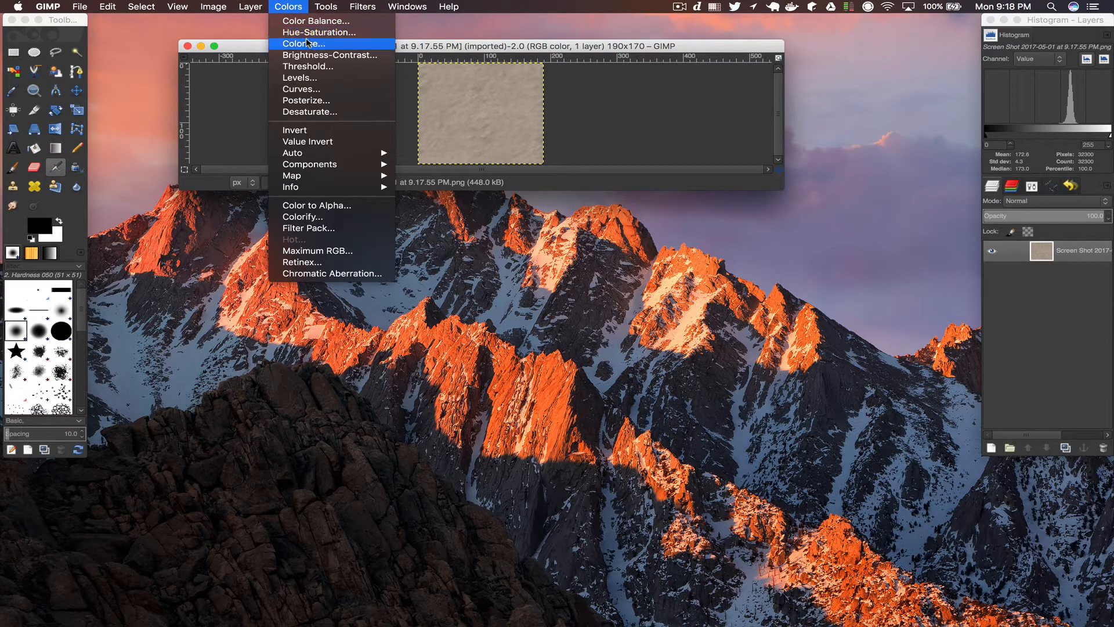
pyautogui.moveTo(308, 56)
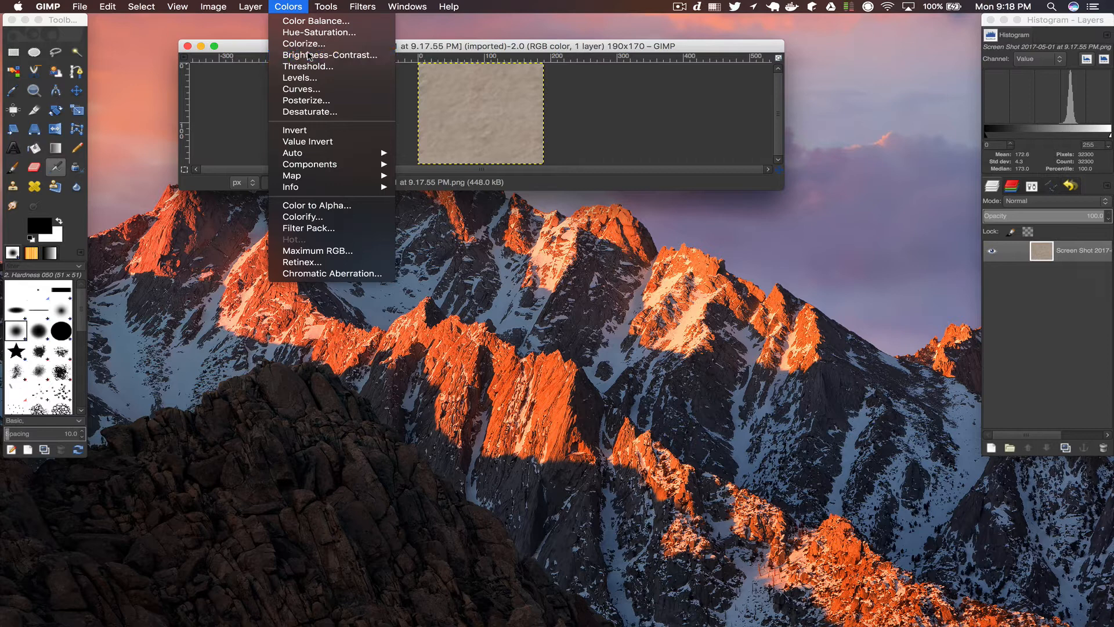
pyautogui.click(330, 54)
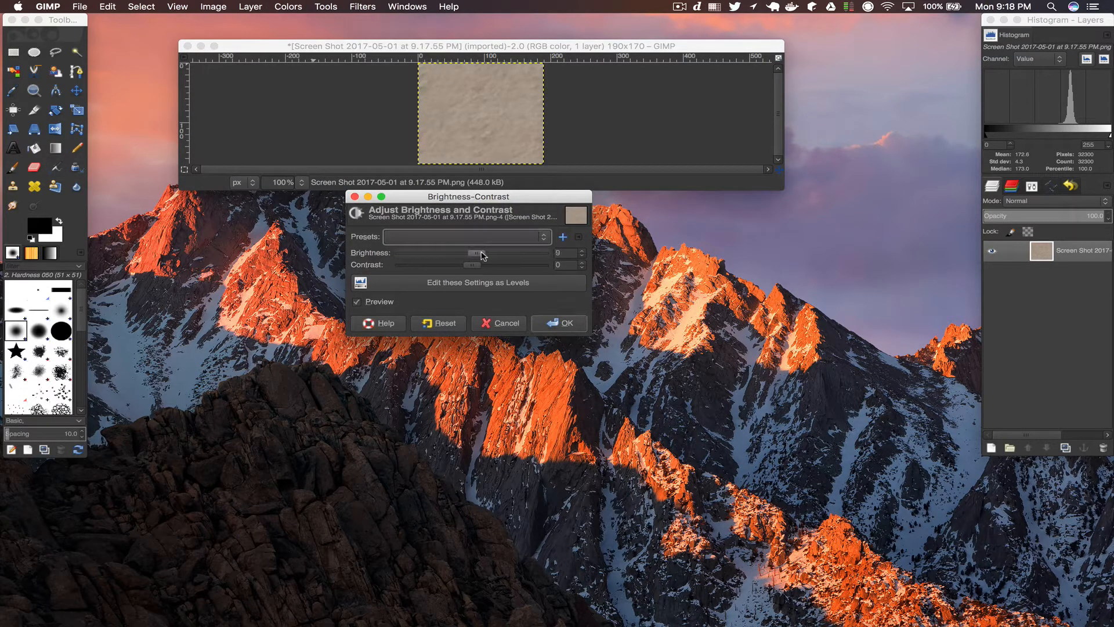
pyautogui.moveTo(475, 253); pyautogui.dragTo(495, 253)
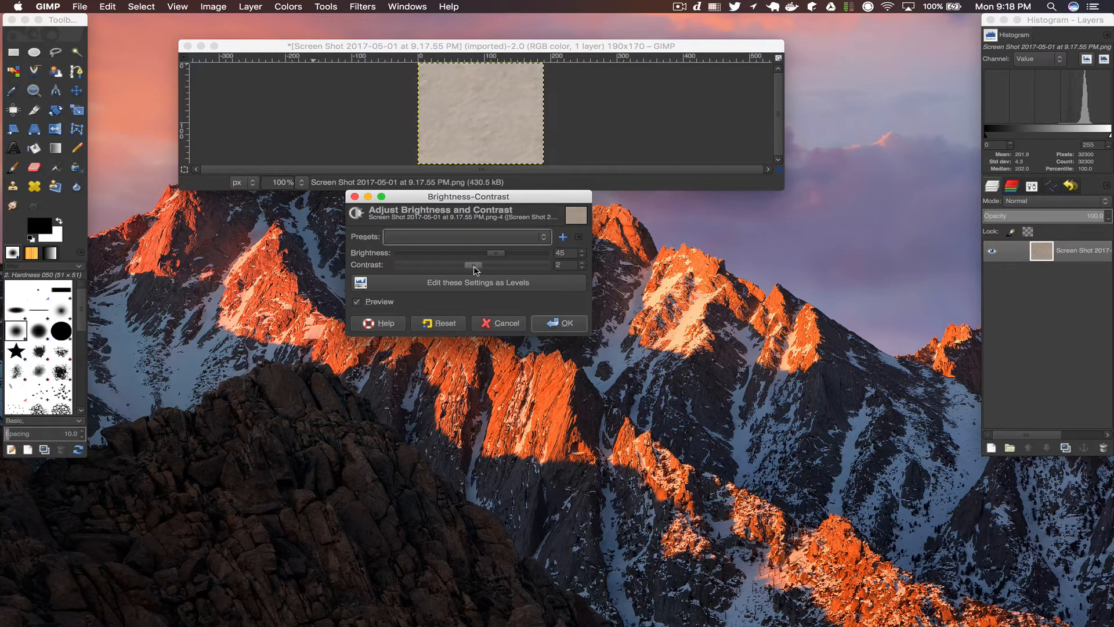
pyautogui.moveTo(474, 265); pyautogui.dragTo(483, 265)
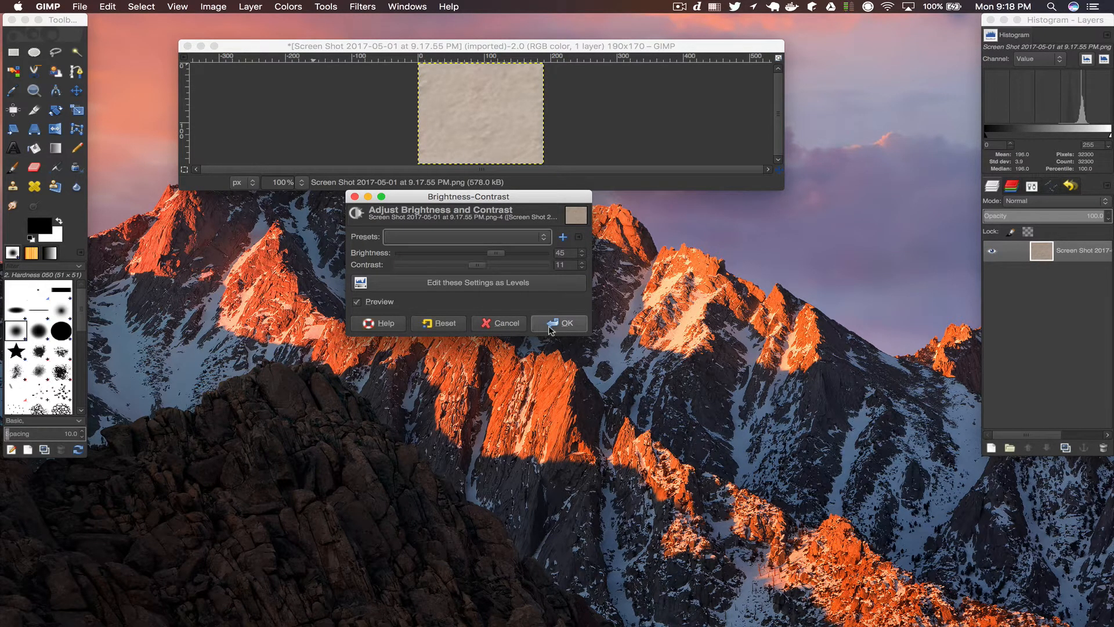
pyautogui.click(564, 322)
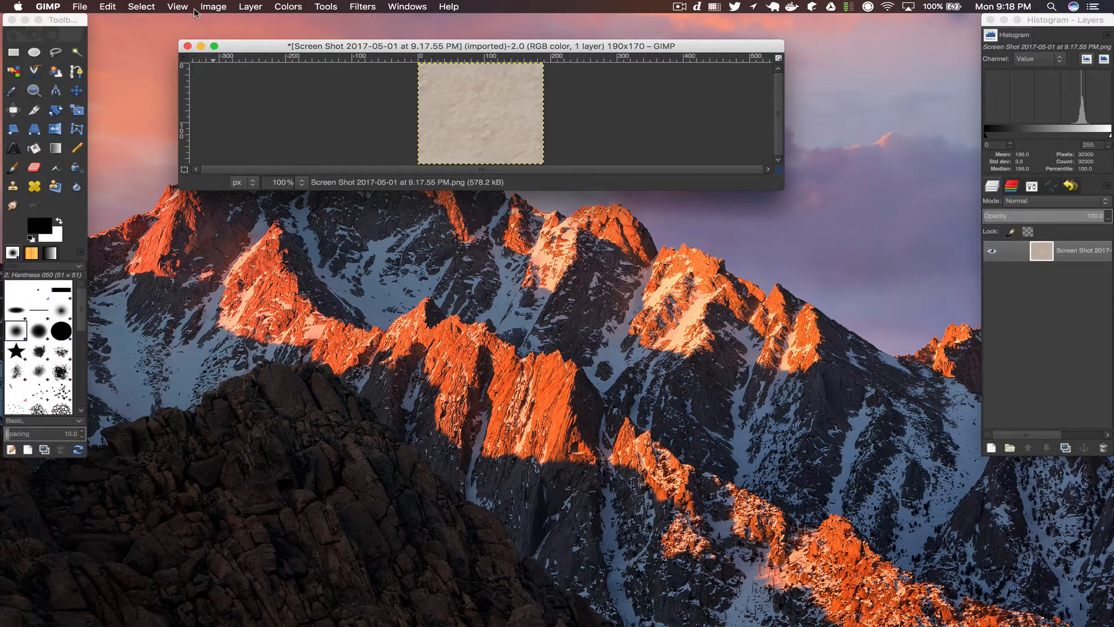
# Export the lightened texture as qgis-coaster-back.png with default PNG options
pyautogui.click(79, 6)
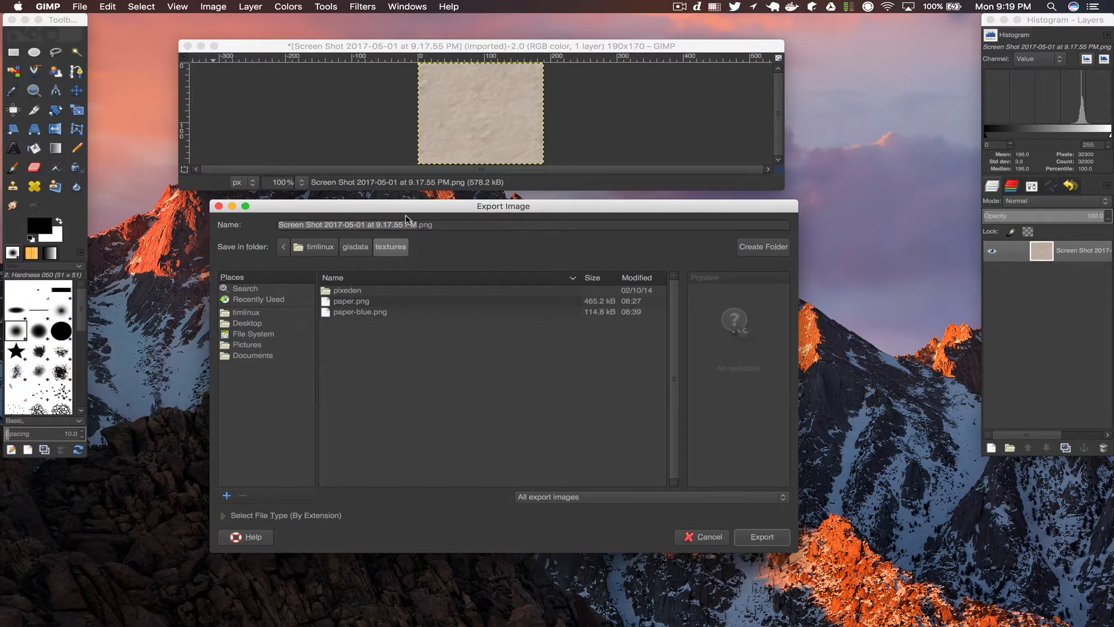
pyautogui.click(347, 290)
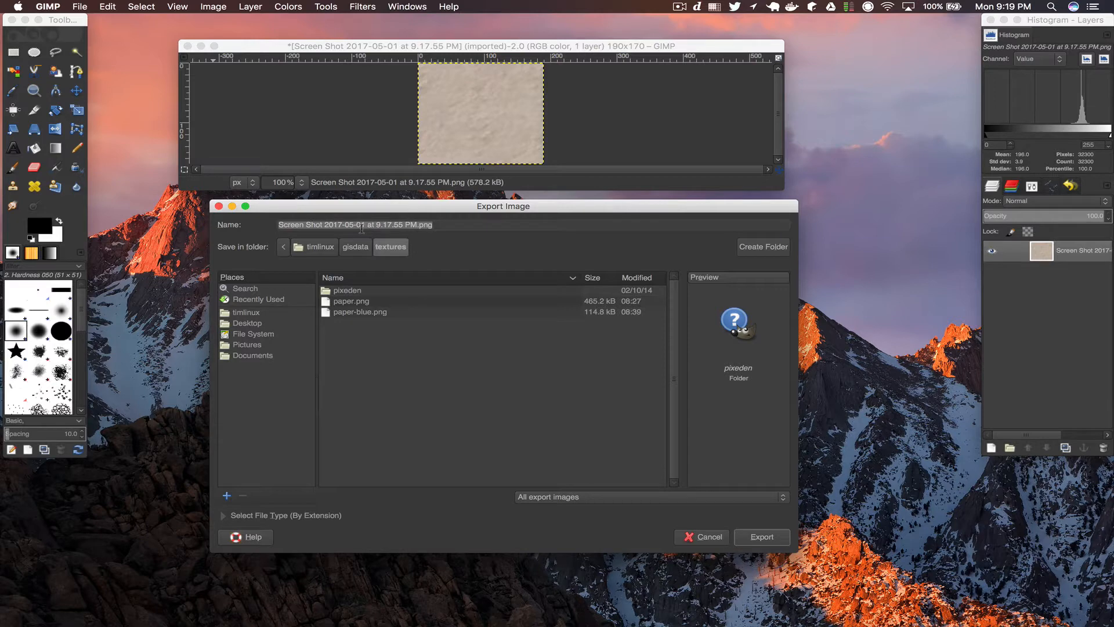
pyautogui.write('qgis-coaster-ba')
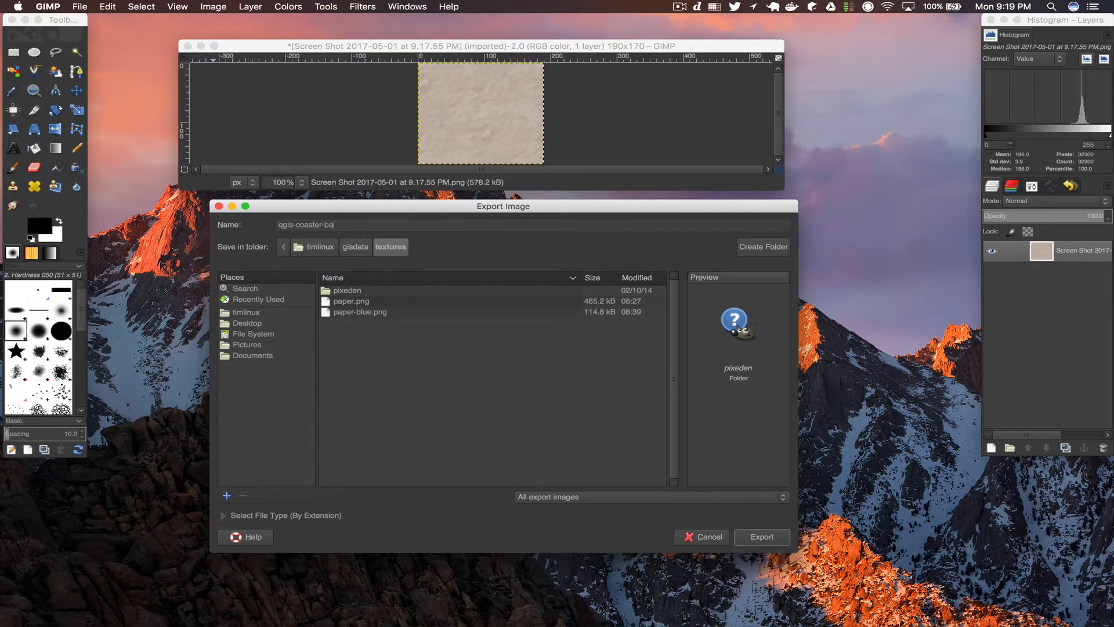
pyautogui.write('ck')
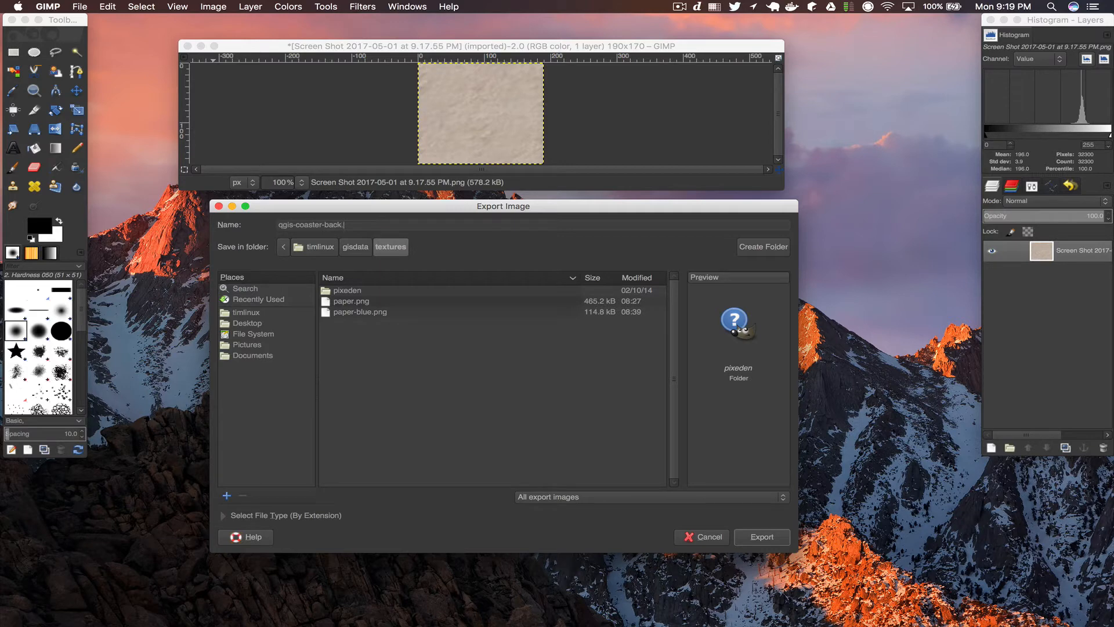
pyautogui.write('pg')
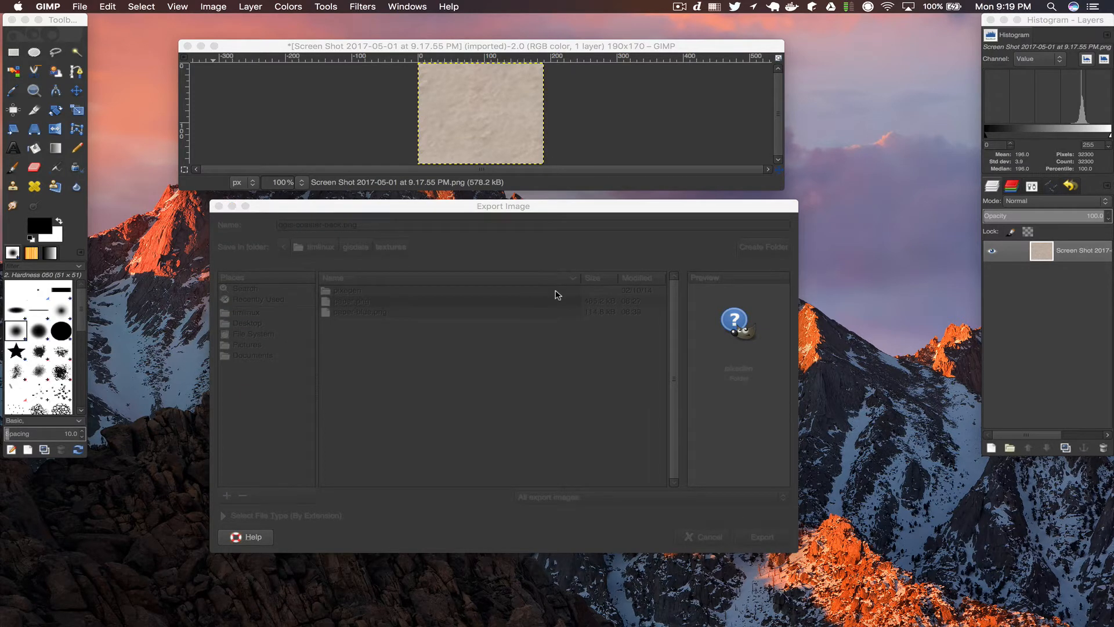
pyautogui.moveTo(555, 294)
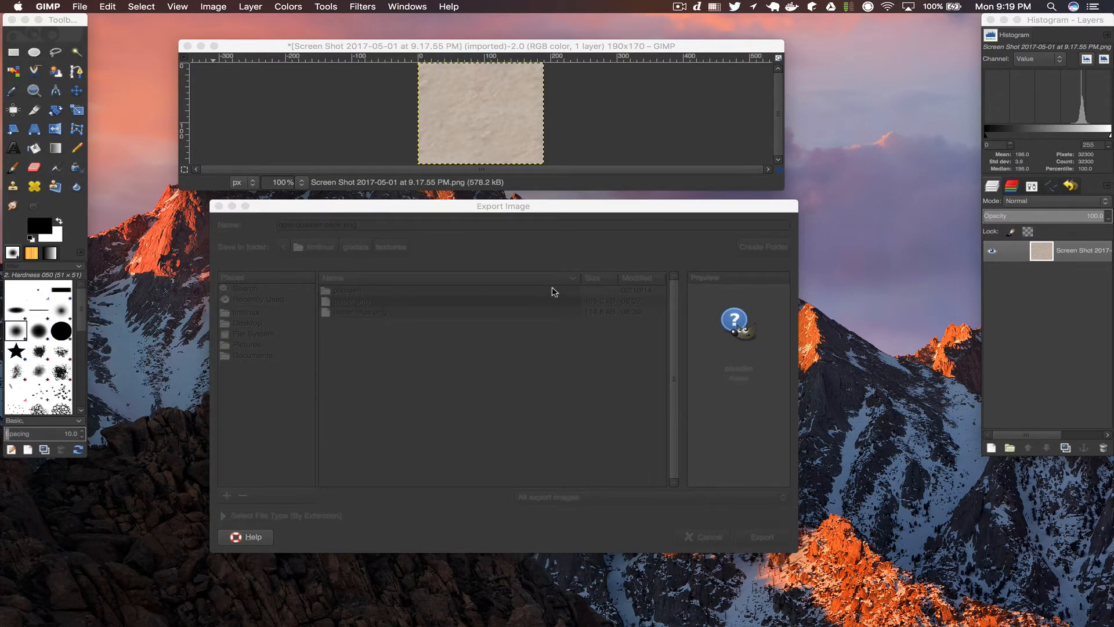
pyautogui.click(760, 536)
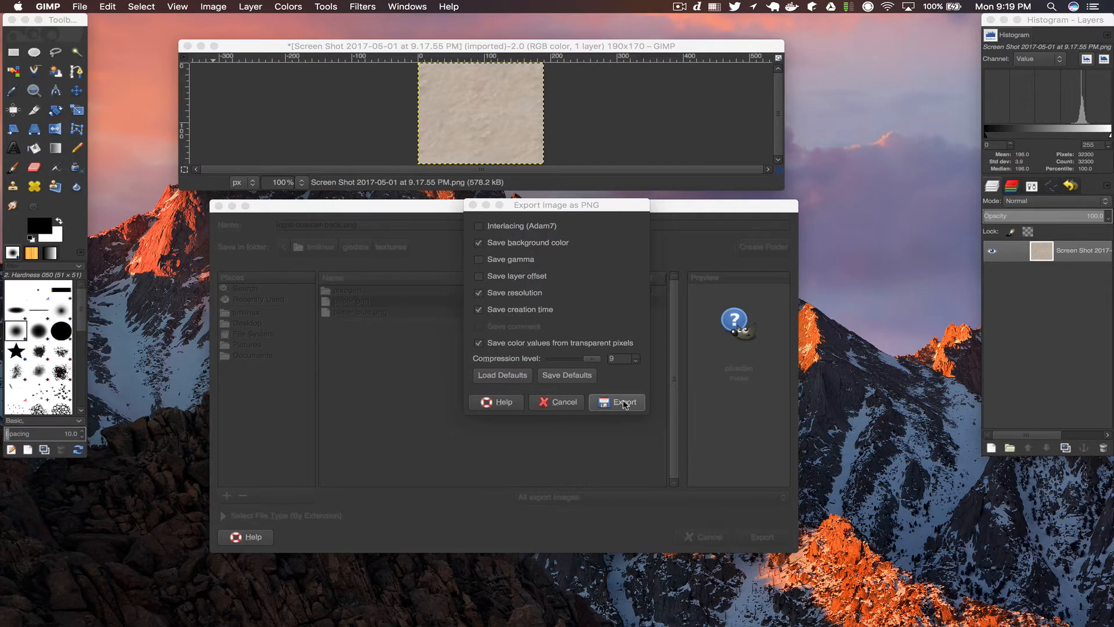
pyautogui.click(622, 402)
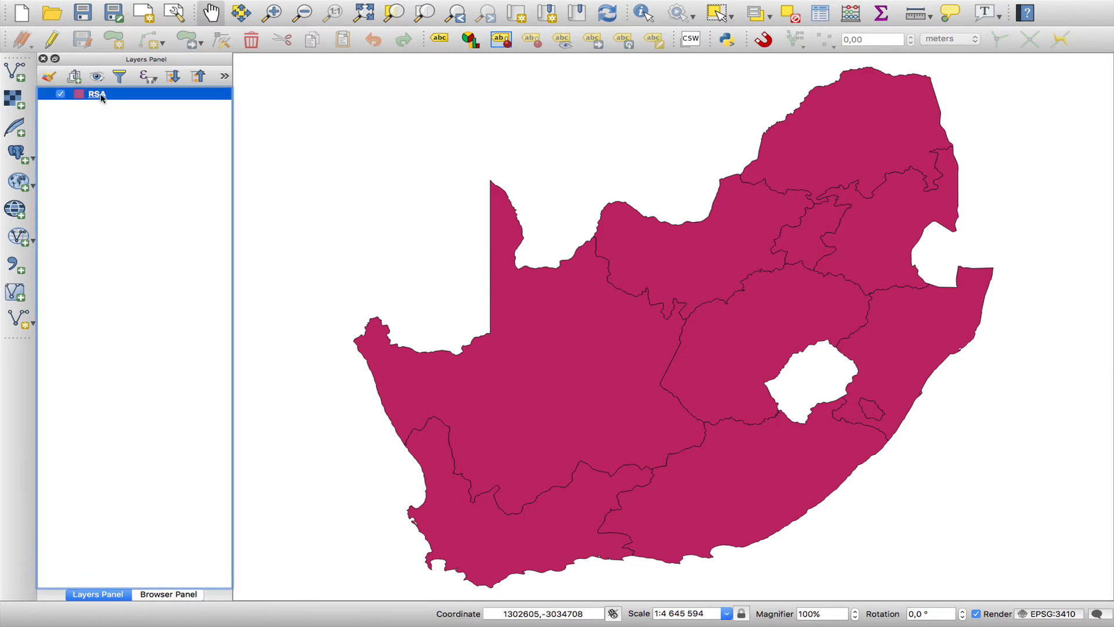
# Replace the RSA layer's simple fill with a raster image fill of qgis-coaster-back.png
pyautogui.doubleClick(96, 93)
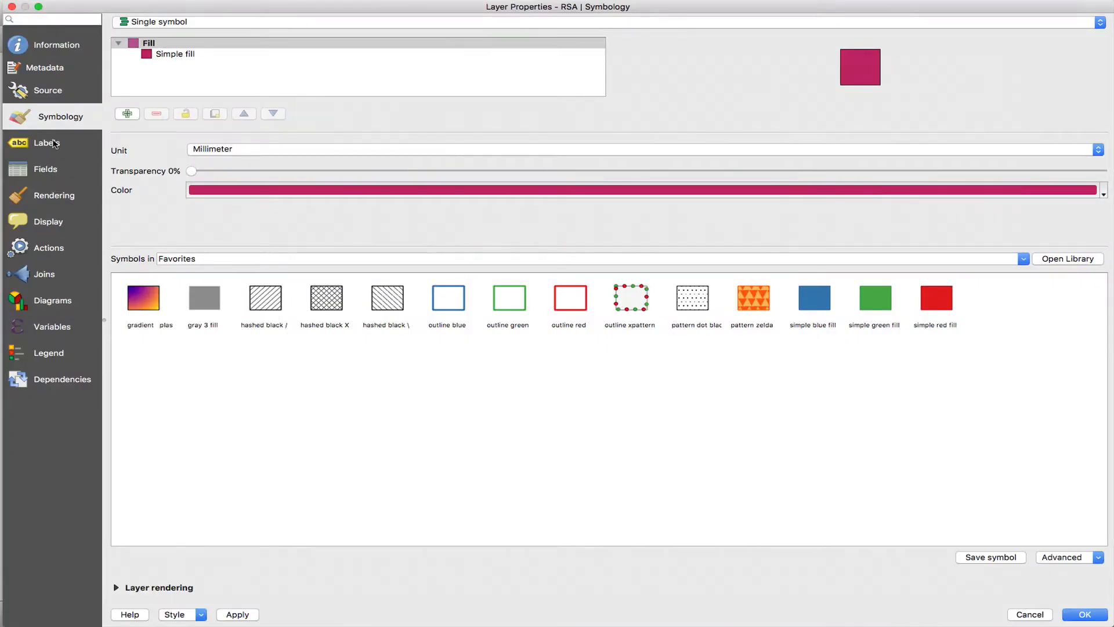
pyautogui.click(174, 54)
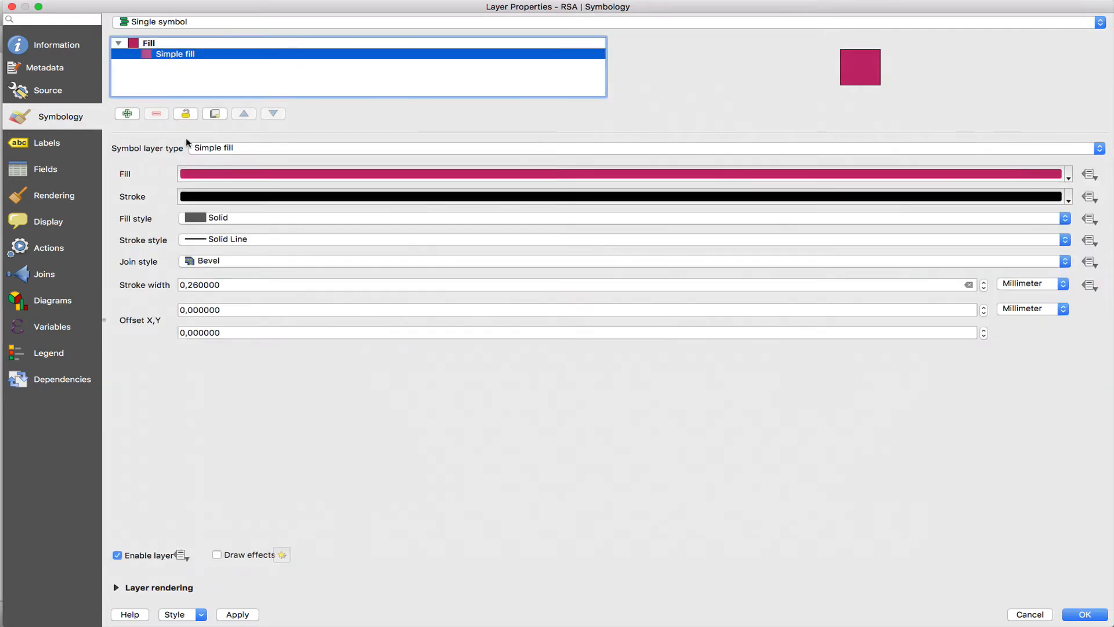
pyautogui.click(1098, 148)
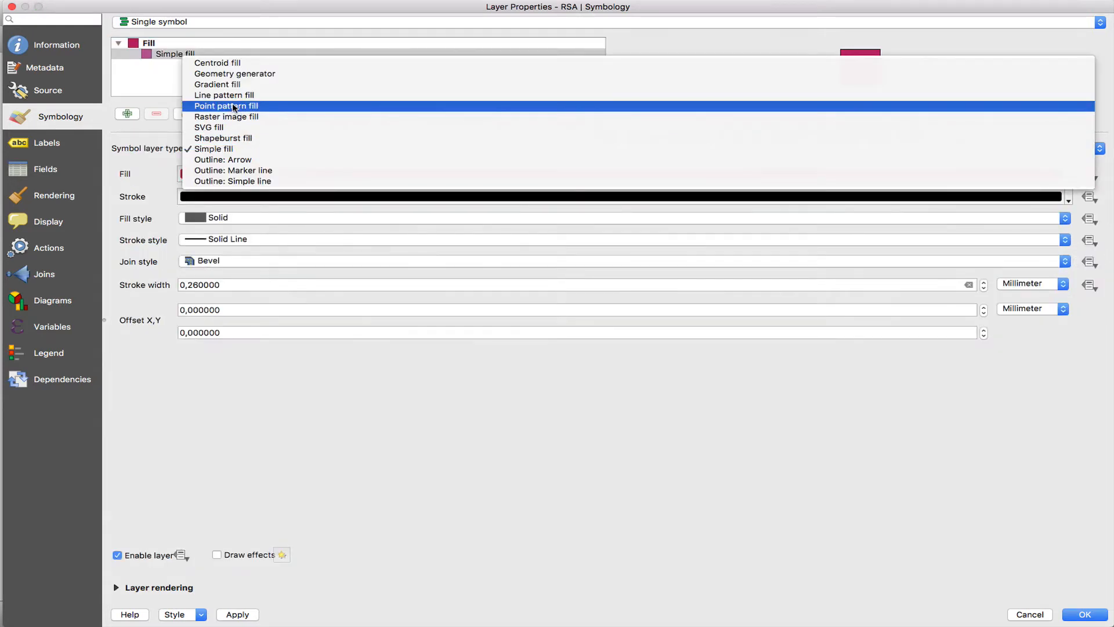
pyautogui.click(225, 116)
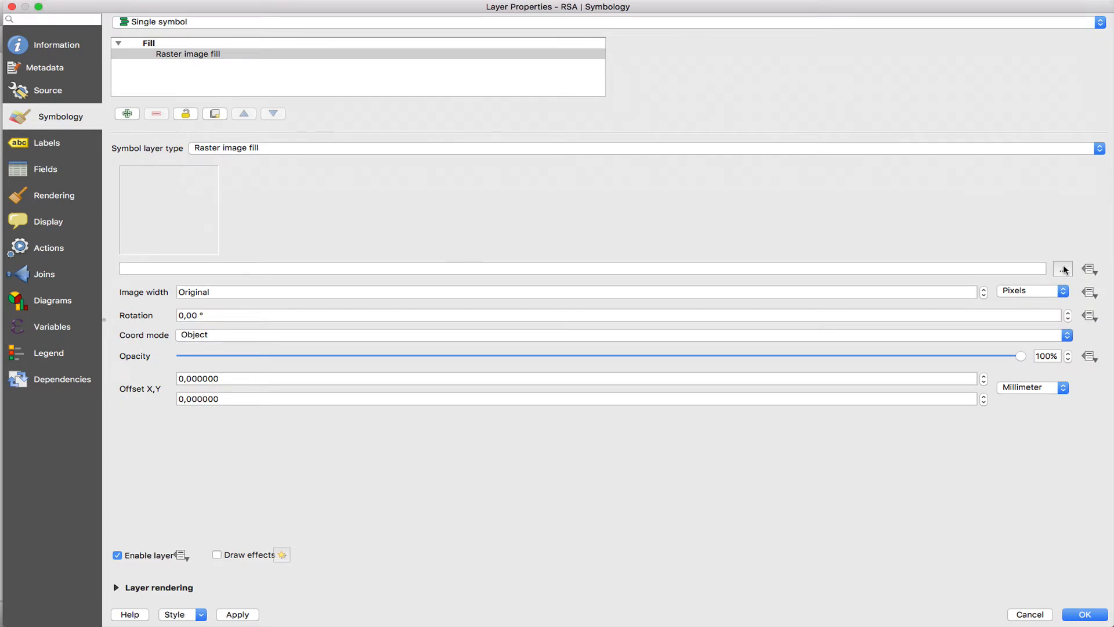
pyautogui.click(1063, 268)
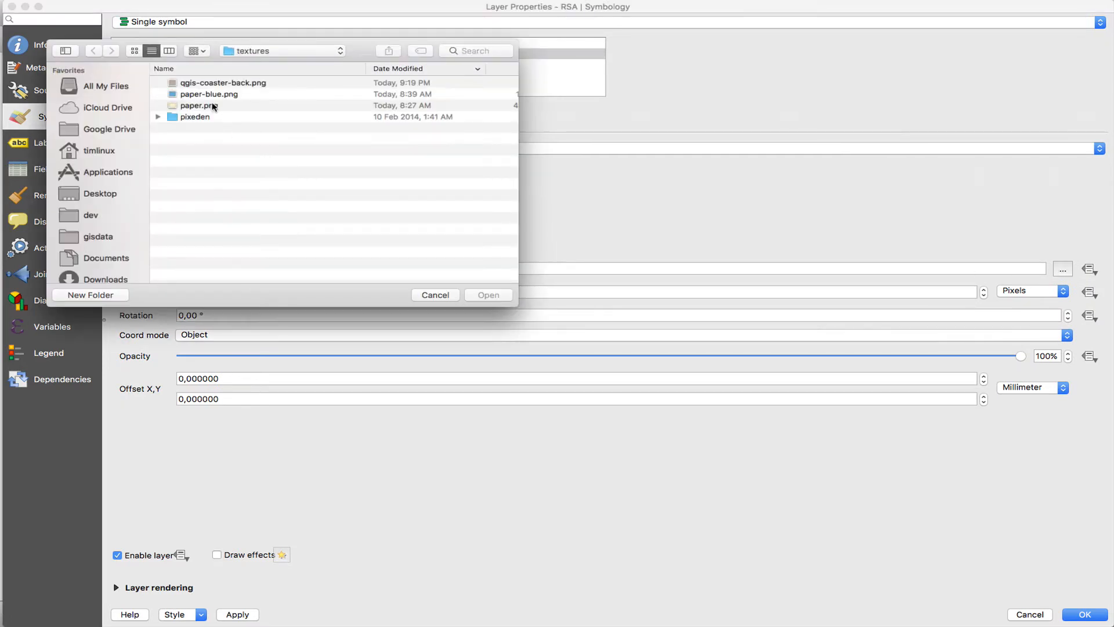
pyautogui.click(224, 82)
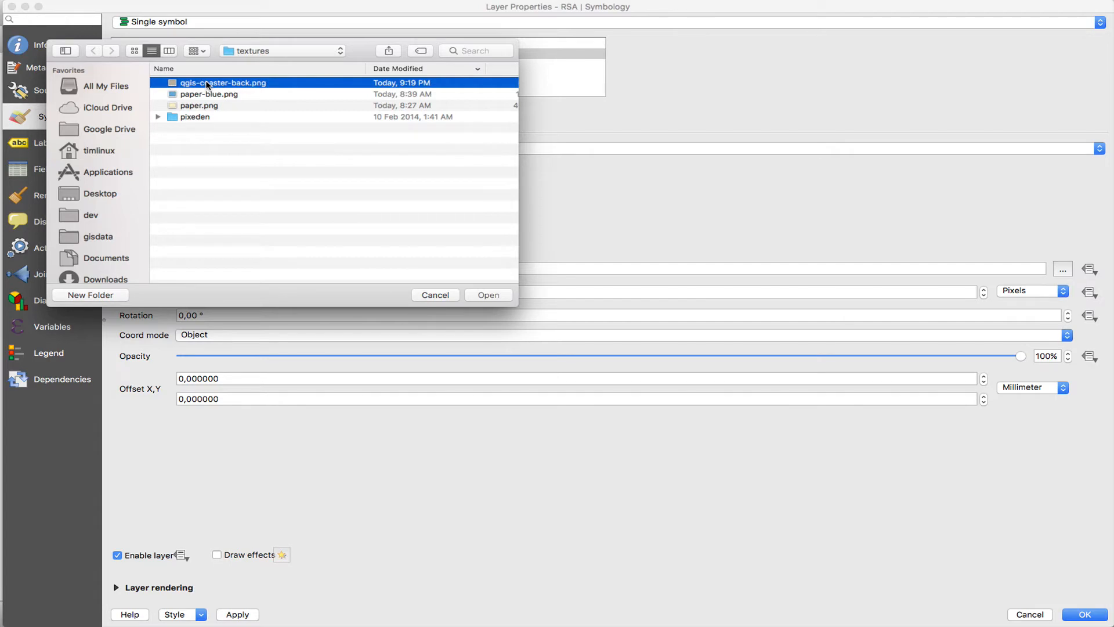
pyautogui.click(488, 295)
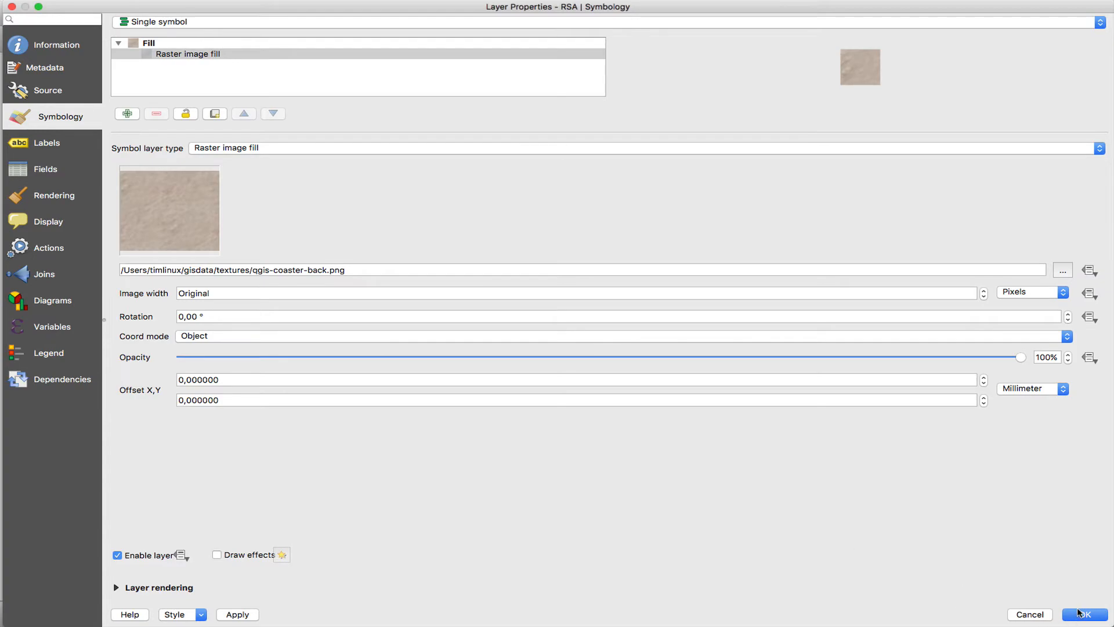
pyautogui.click(1080, 614)
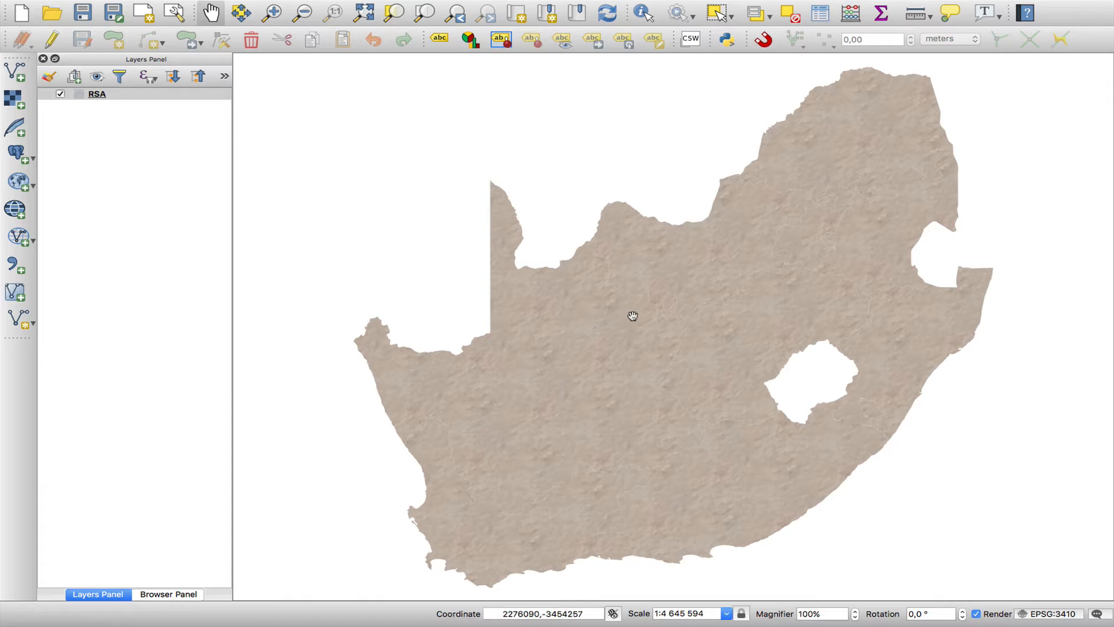
# Add a Line pattern fill symbol layer to the RSA layer's symbol
pyautogui.click(97, 93)
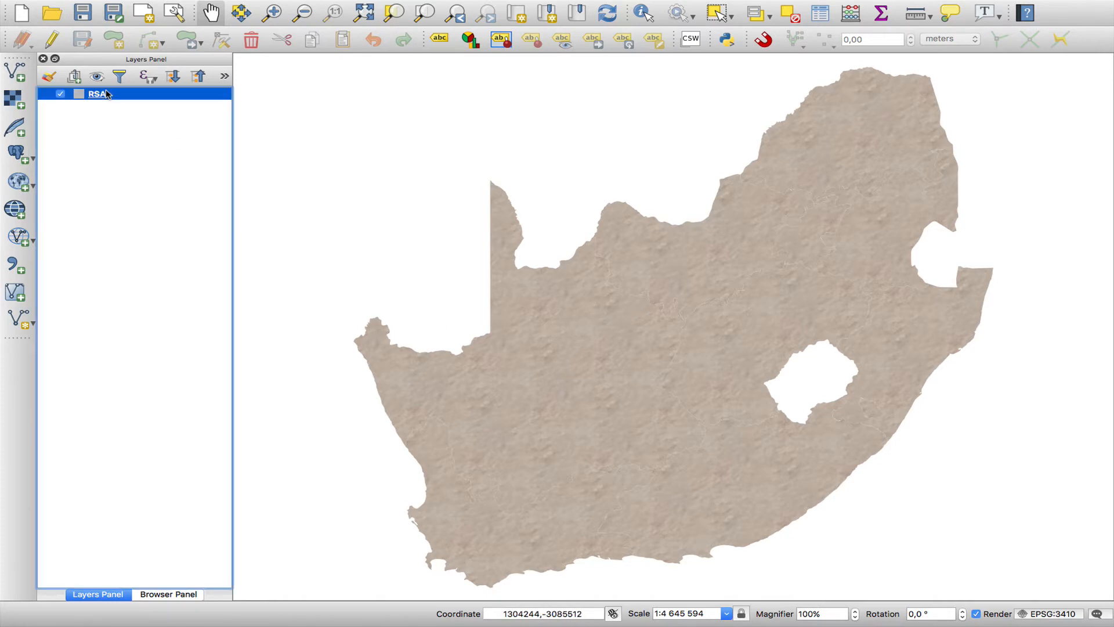
pyautogui.doubleClick(98, 93)
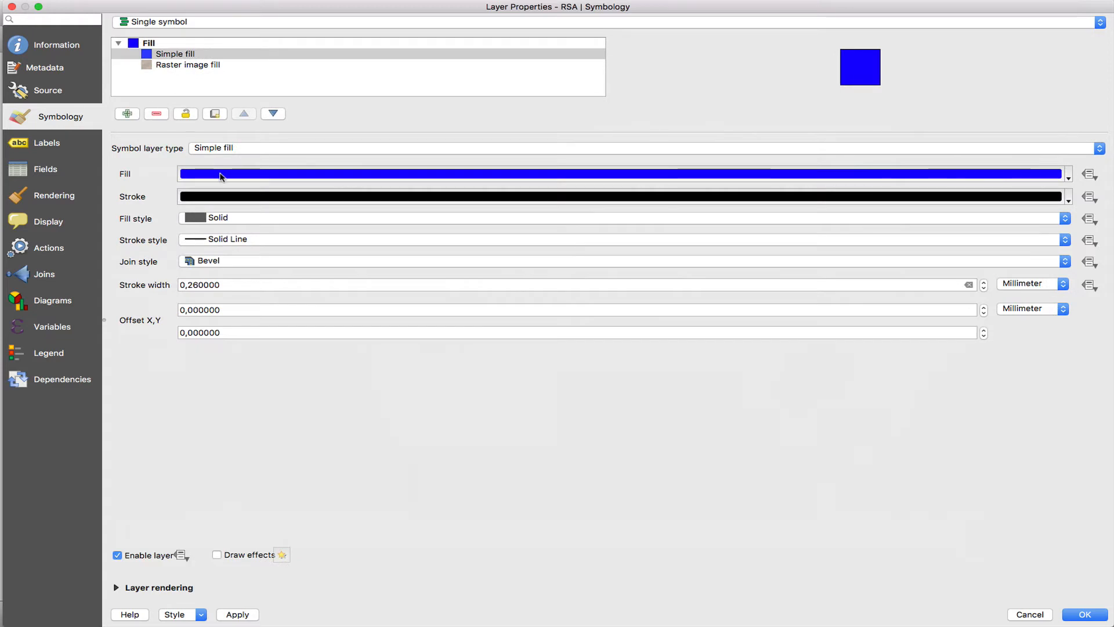
pyautogui.click(626, 148)
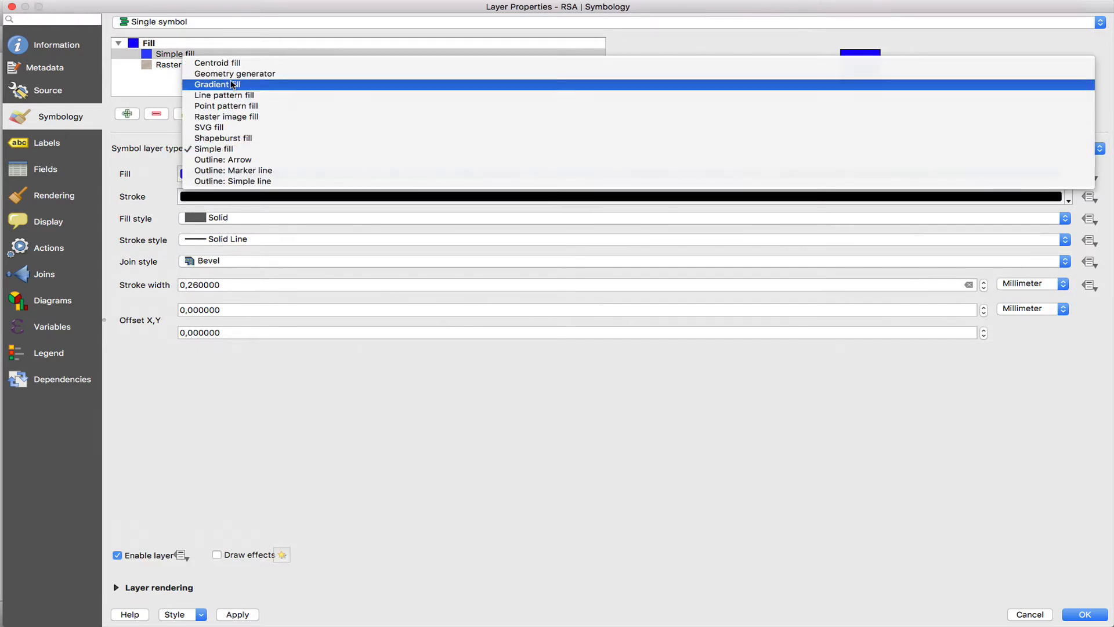
pyautogui.moveTo(224, 95)
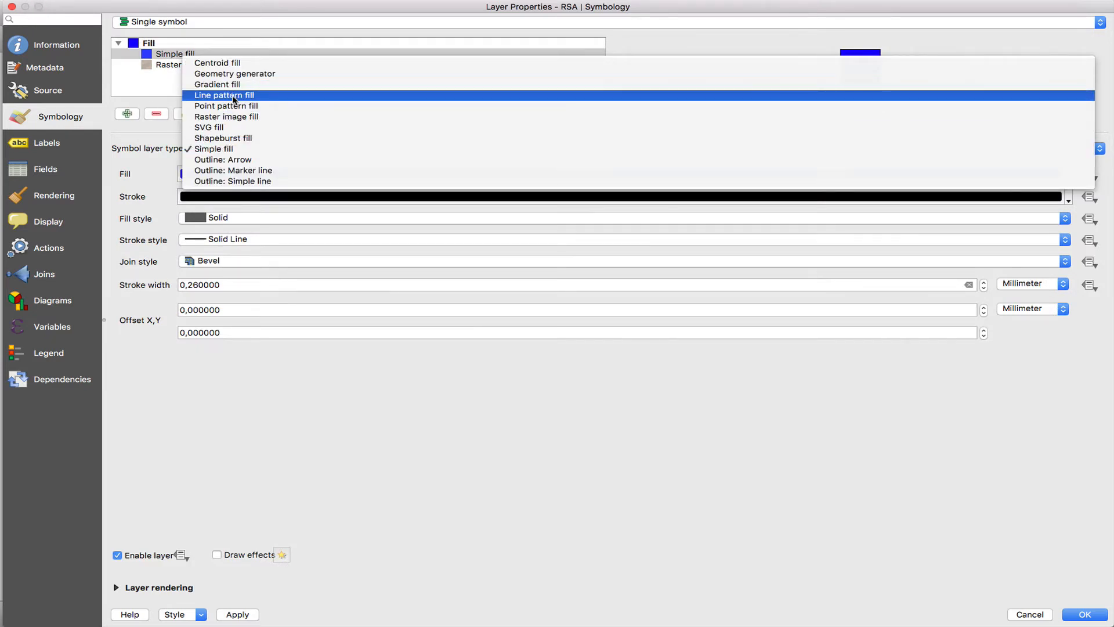
pyautogui.click(224, 95)
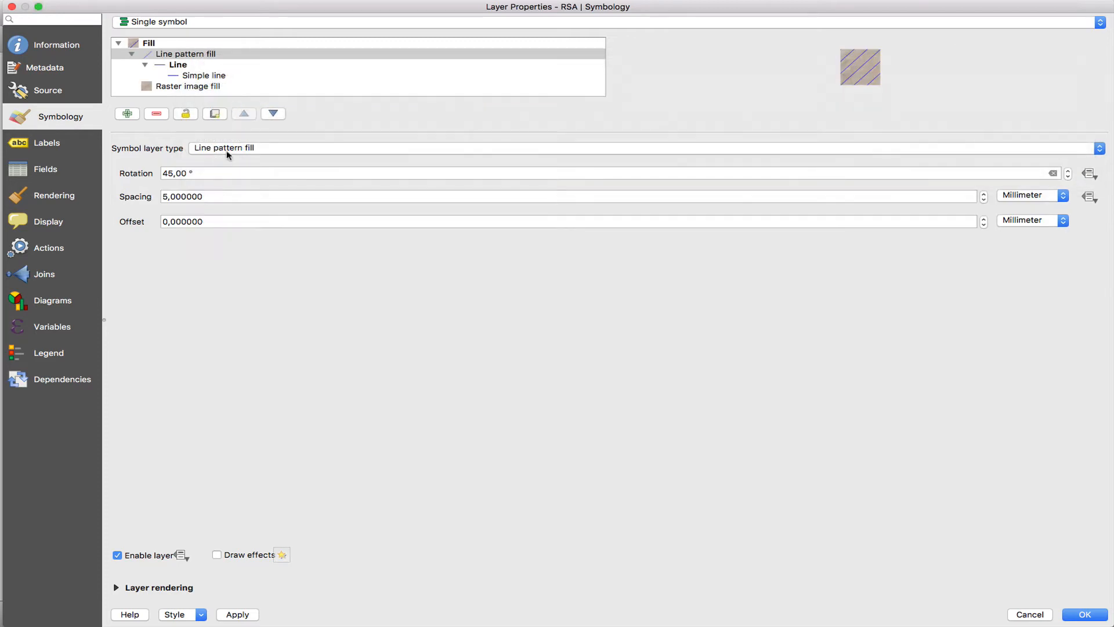
pyautogui.click(203, 75)
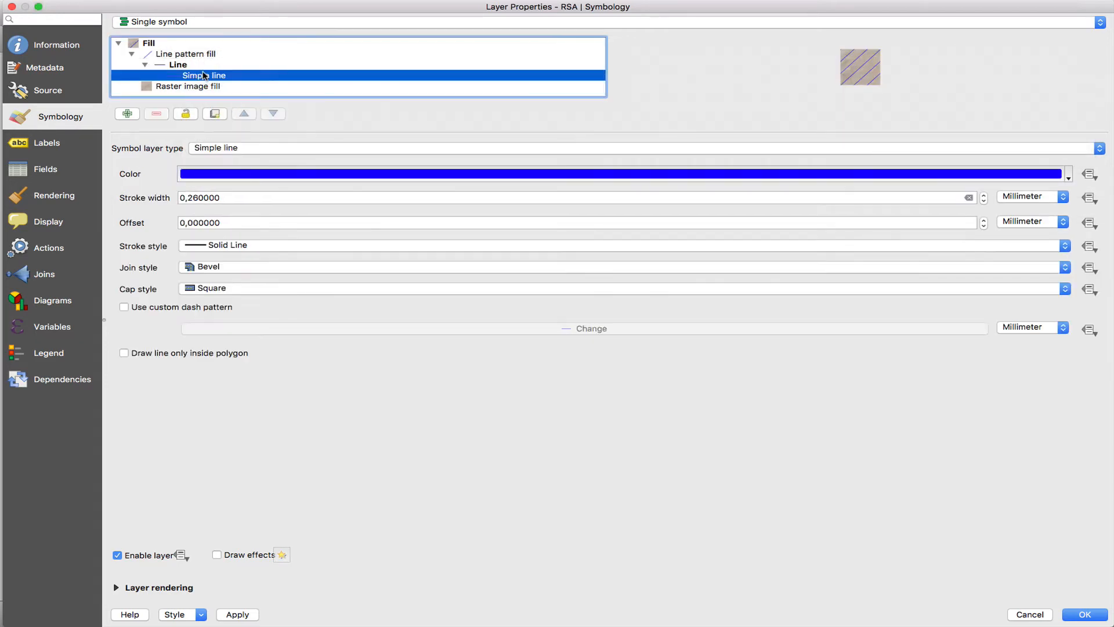
# Colour the pattern lines a desaturated dark grey at 88% opacity
pyautogui.click(622, 173)
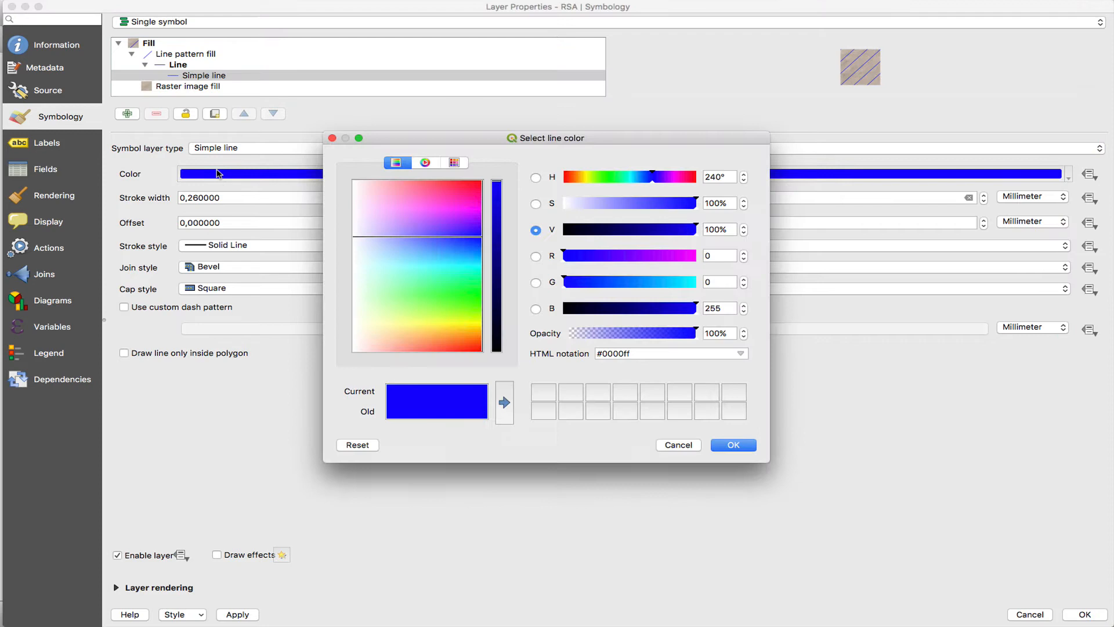
pyautogui.moveTo(495, 178); pyautogui.dragTo(495, 279)
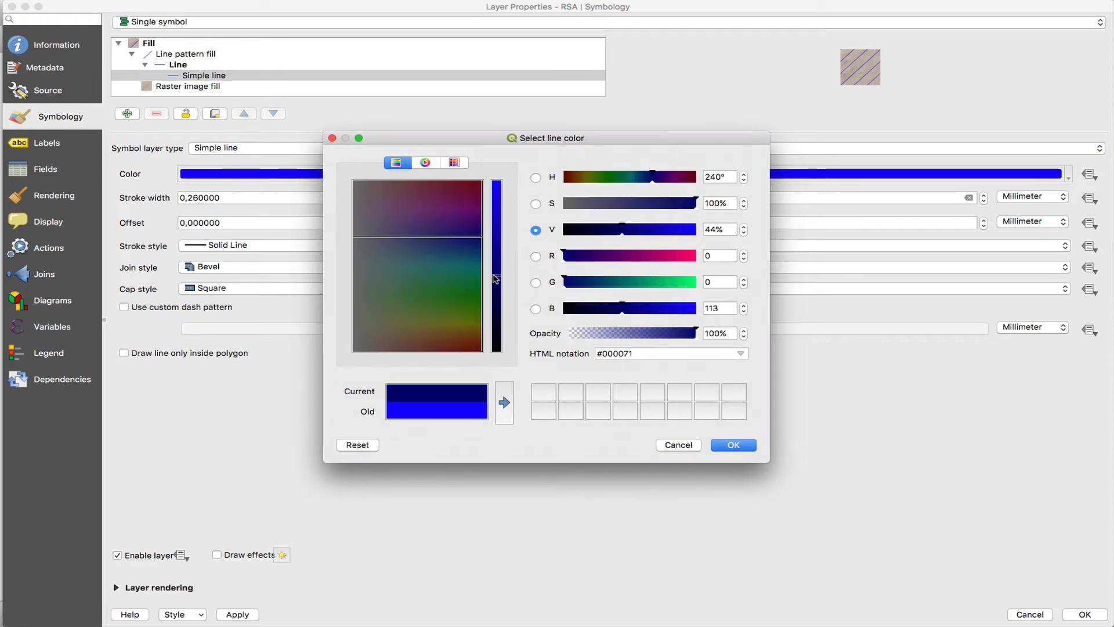
pyautogui.moveTo(693, 333); pyautogui.dragTo(665, 332)
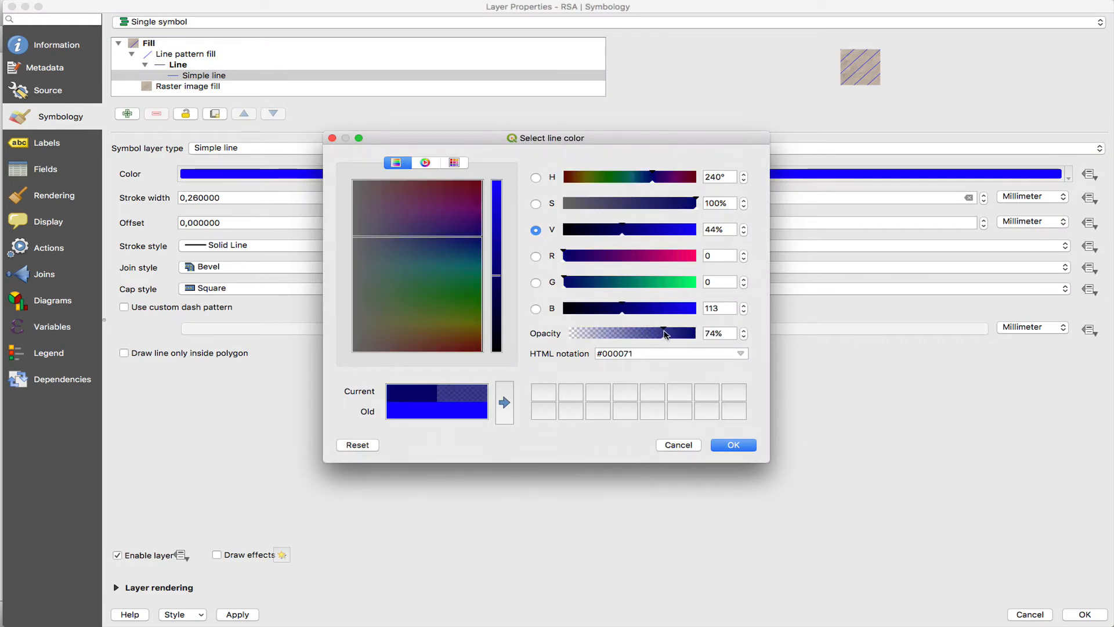
pyautogui.moveTo(661, 333); pyautogui.dragTo(681, 332)
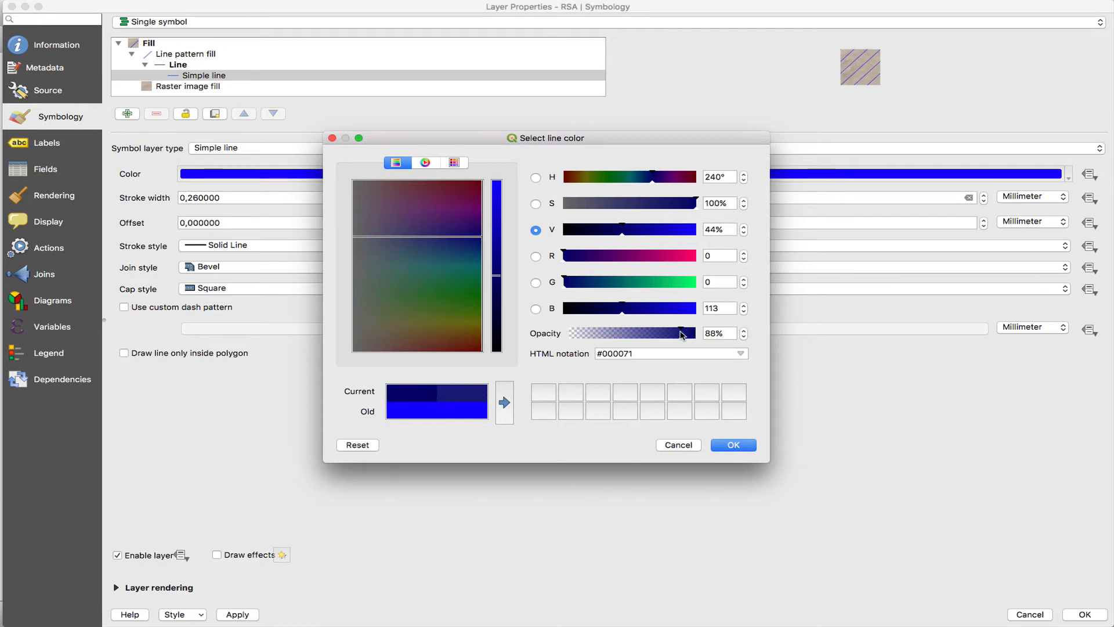
pyautogui.moveTo(695, 202); pyautogui.dragTo(598, 202)
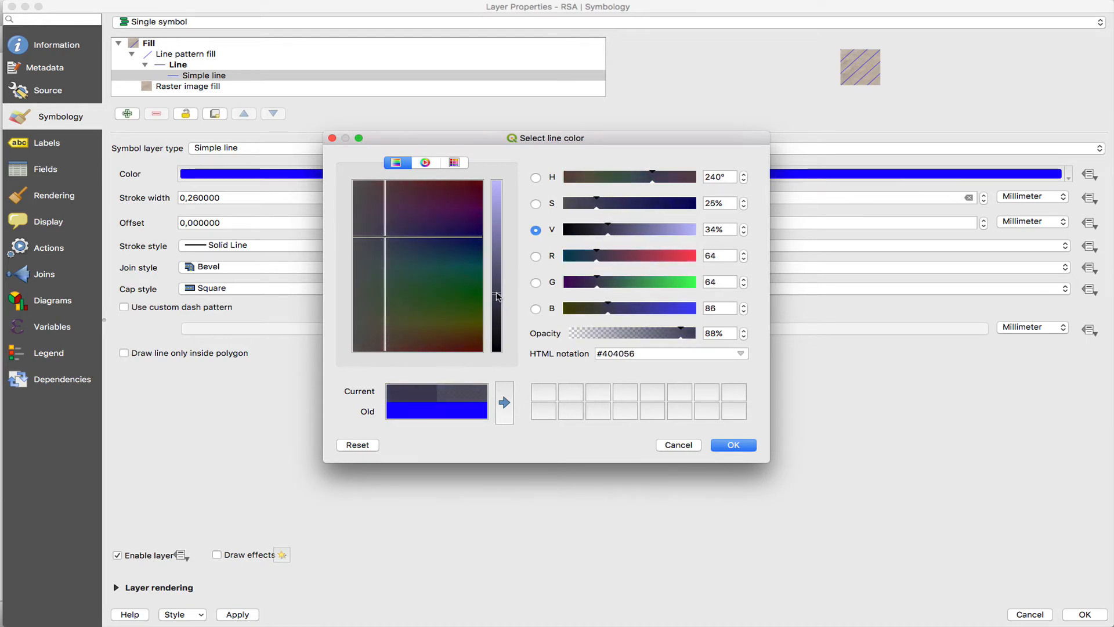
pyautogui.click(732, 444)
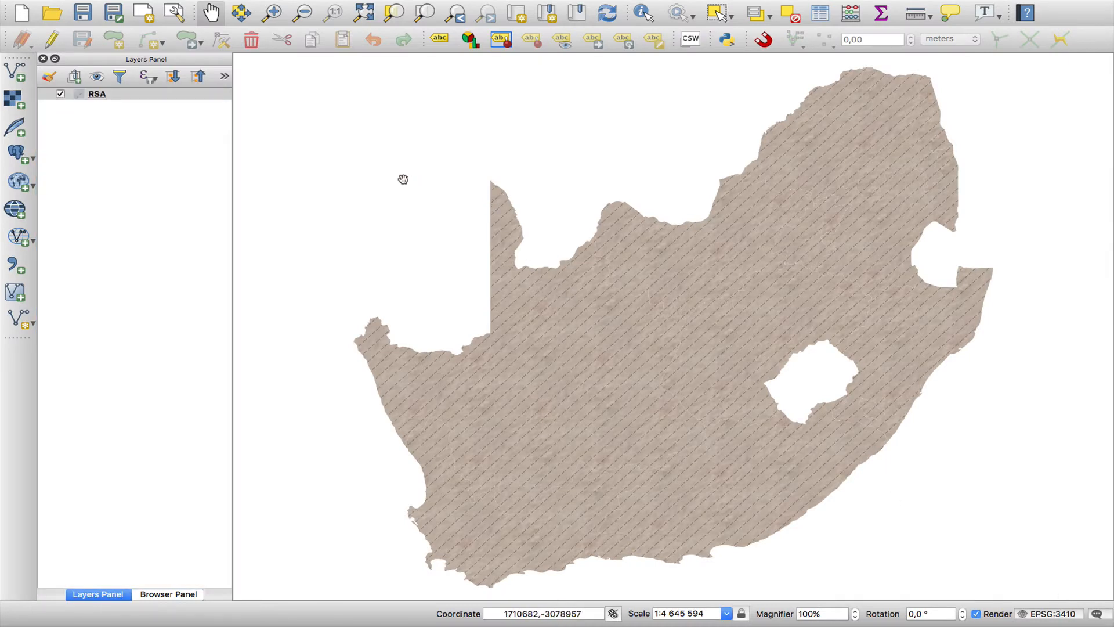
# Add a simple line outline symbol layer to the RSA layer
pyautogui.click(97, 94)
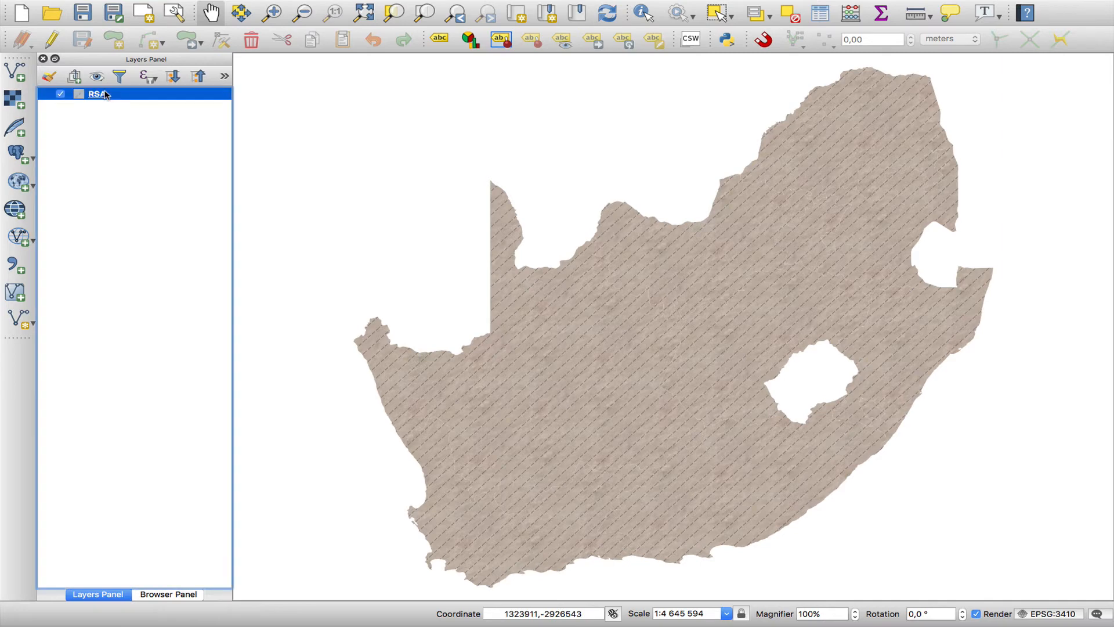
pyautogui.doubleClick(98, 92)
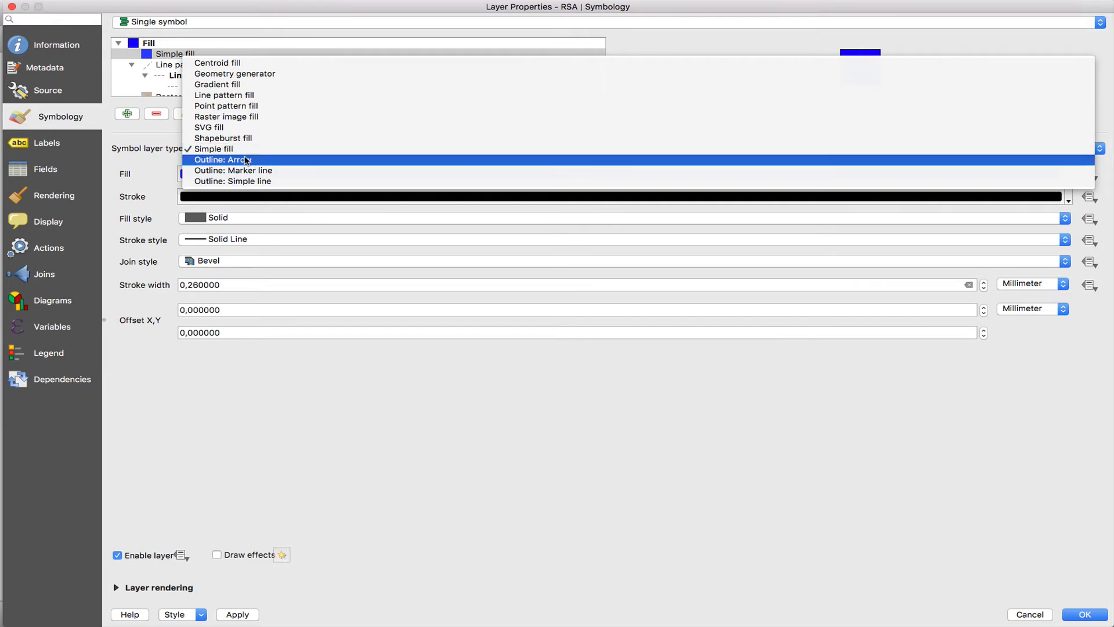
pyautogui.moveTo(234, 170)
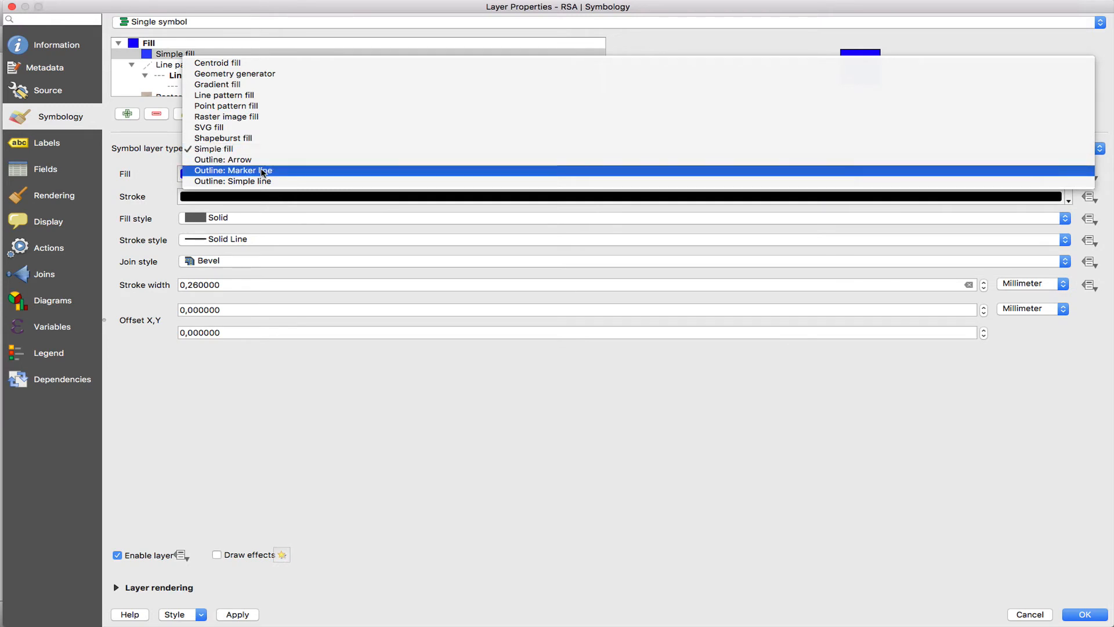
pyautogui.click(232, 180)
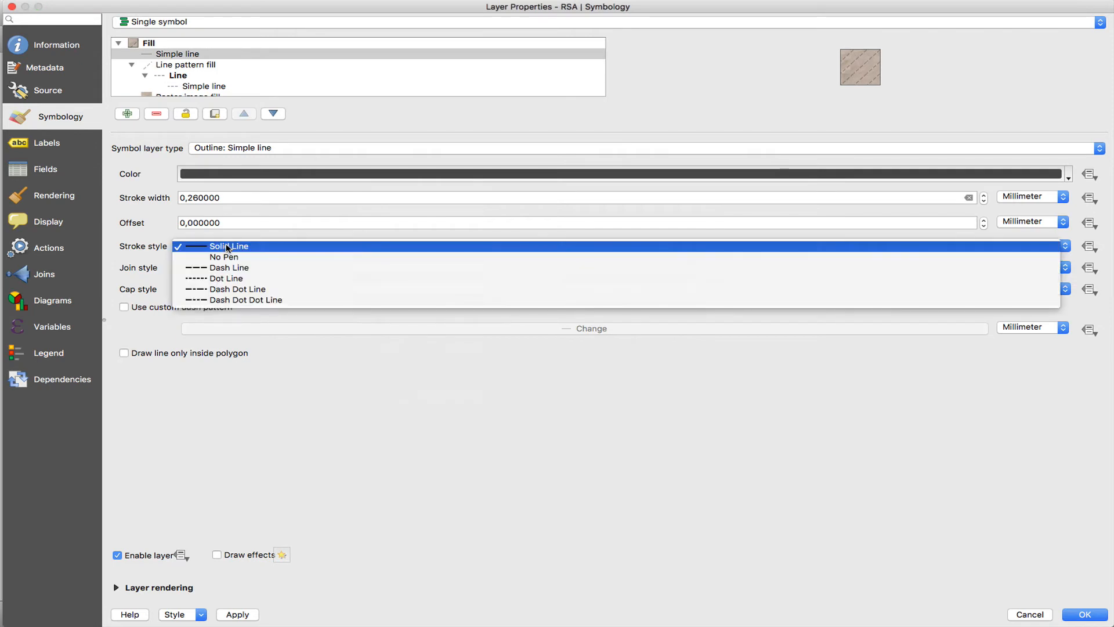
pyautogui.moveTo(230, 268)
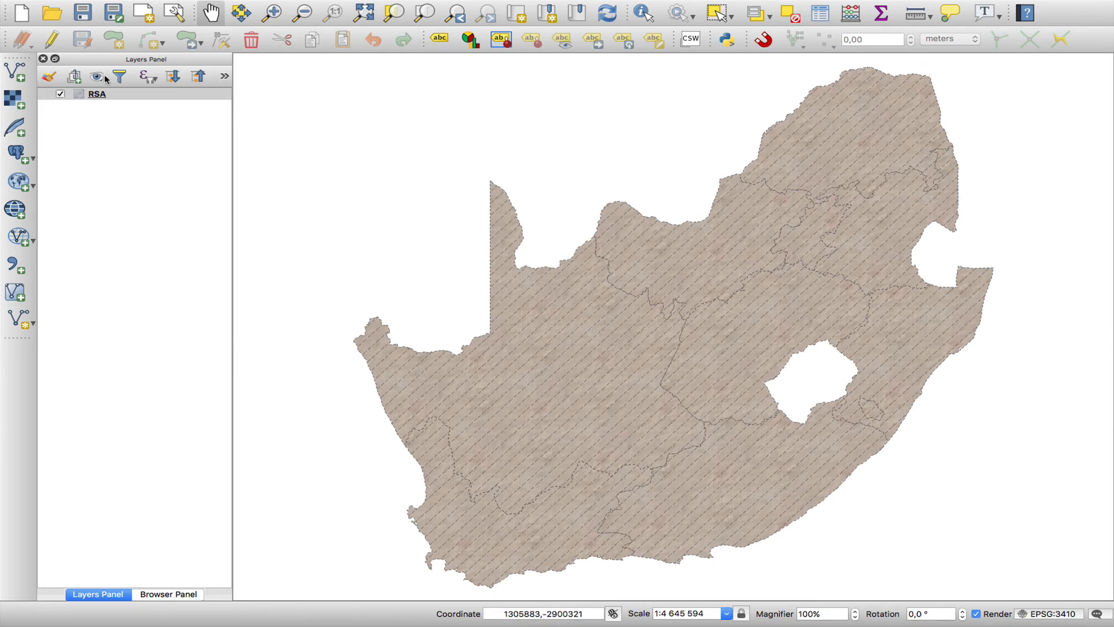
# Turn the top RSA fill into a grey-to-transparent Shapeburst fill
pyautogui.click(97, 93)
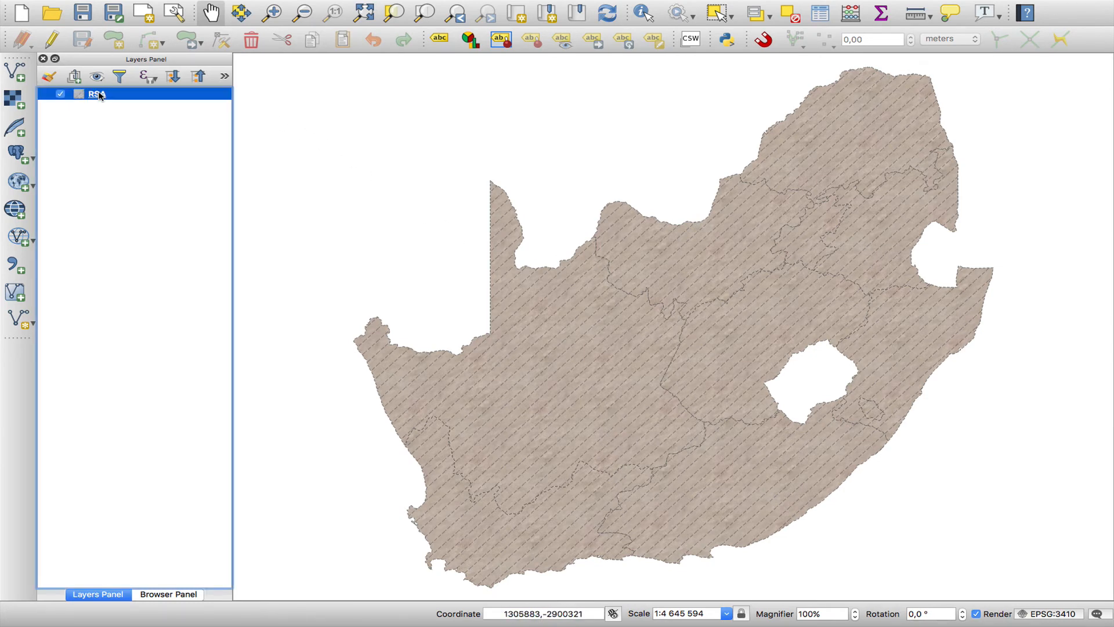
pyautogui.doubleClick(95, 93)
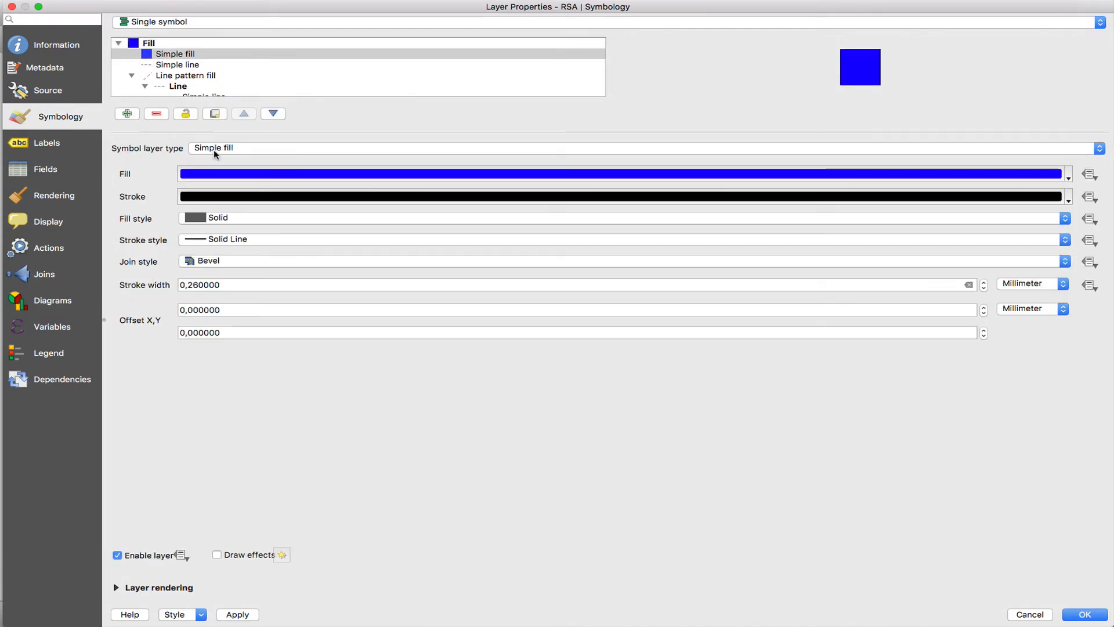
pyautogui.click(213, 148)
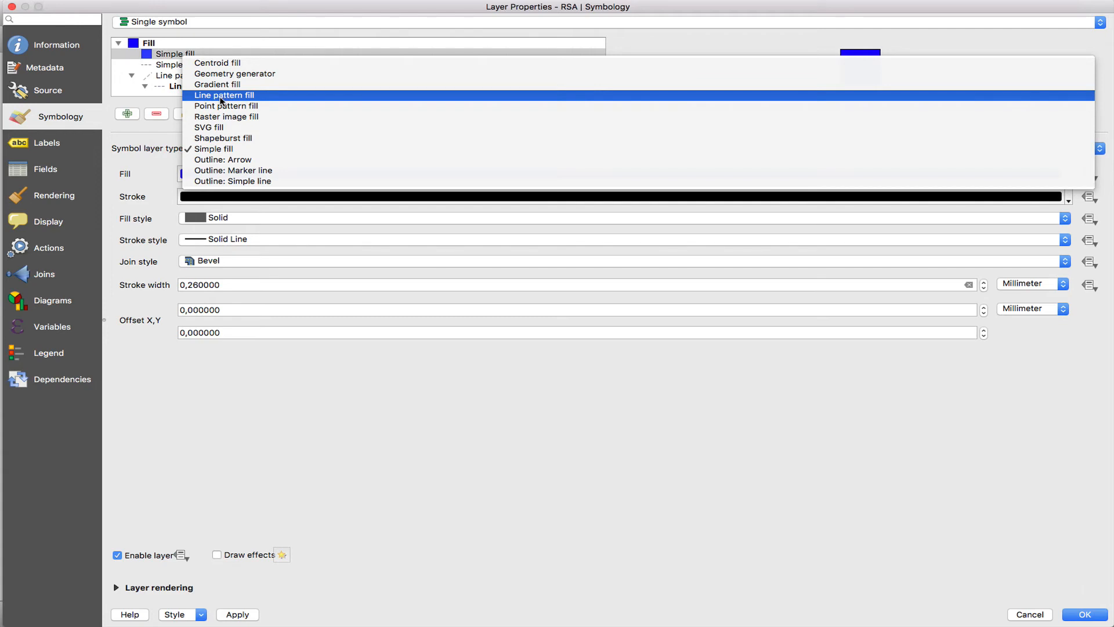
pyautogui.moveTo(224, 106)
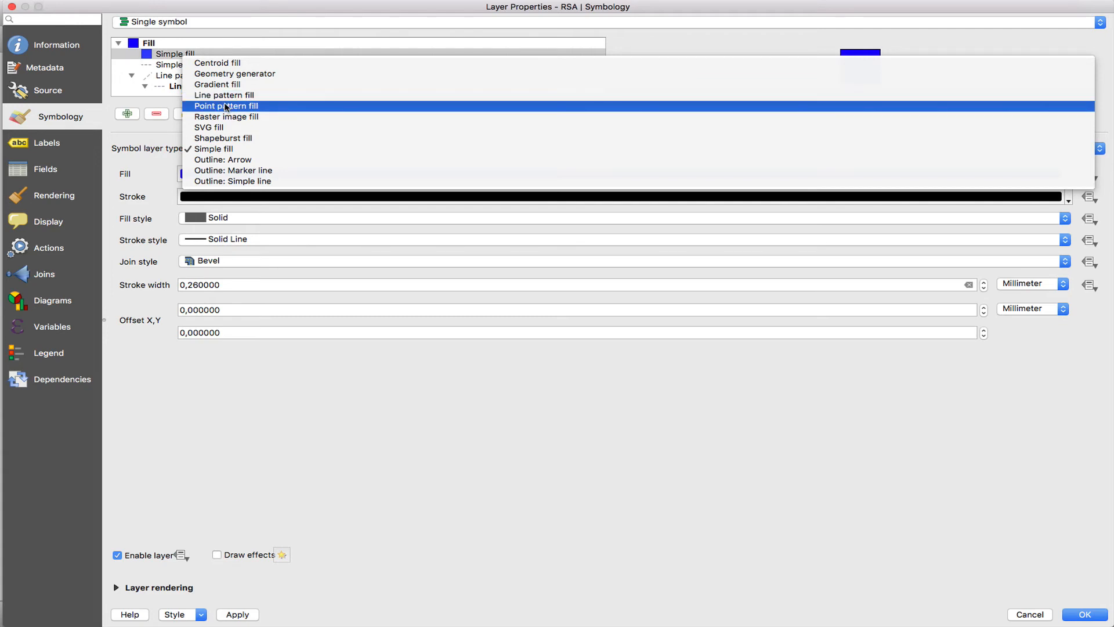
pyautogui.click(222, 138)
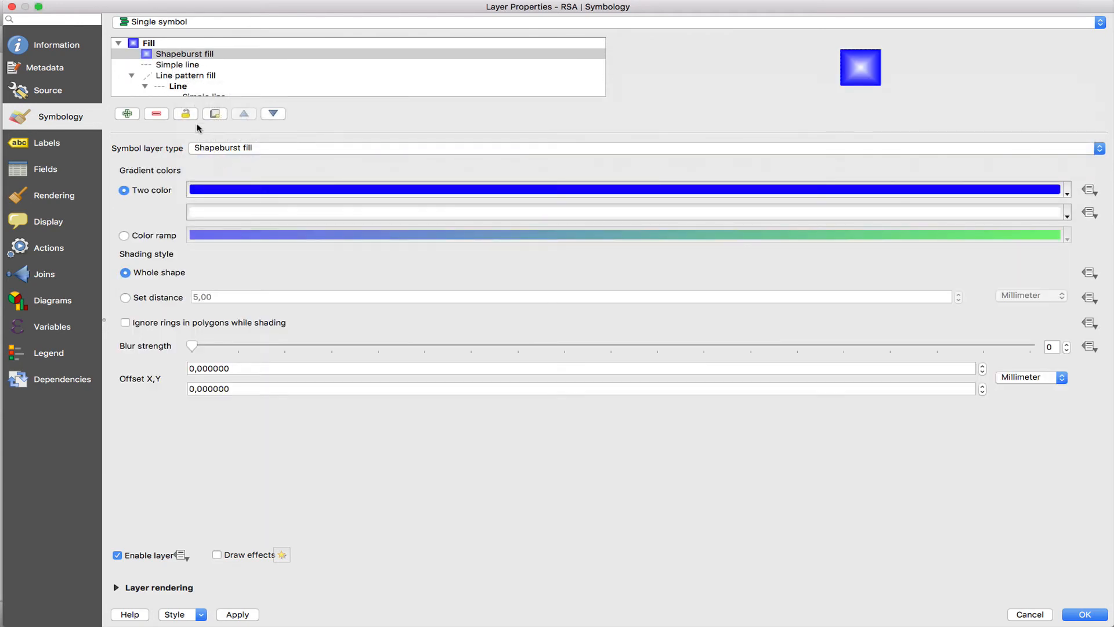
pyautogui.click(626, 189)
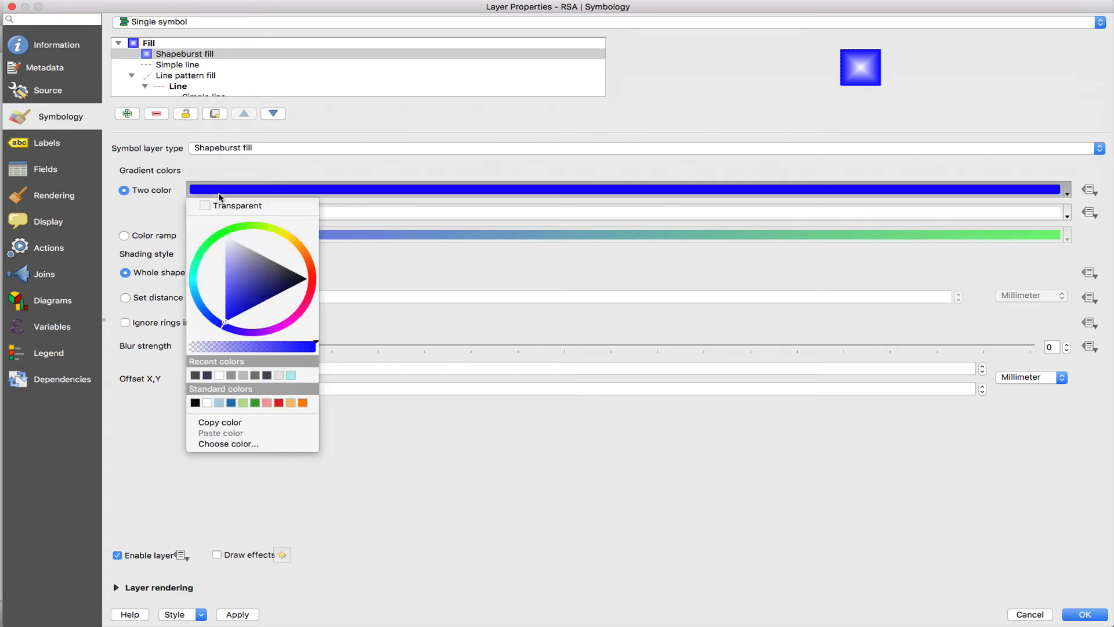
pyautogui.click(254, 258)
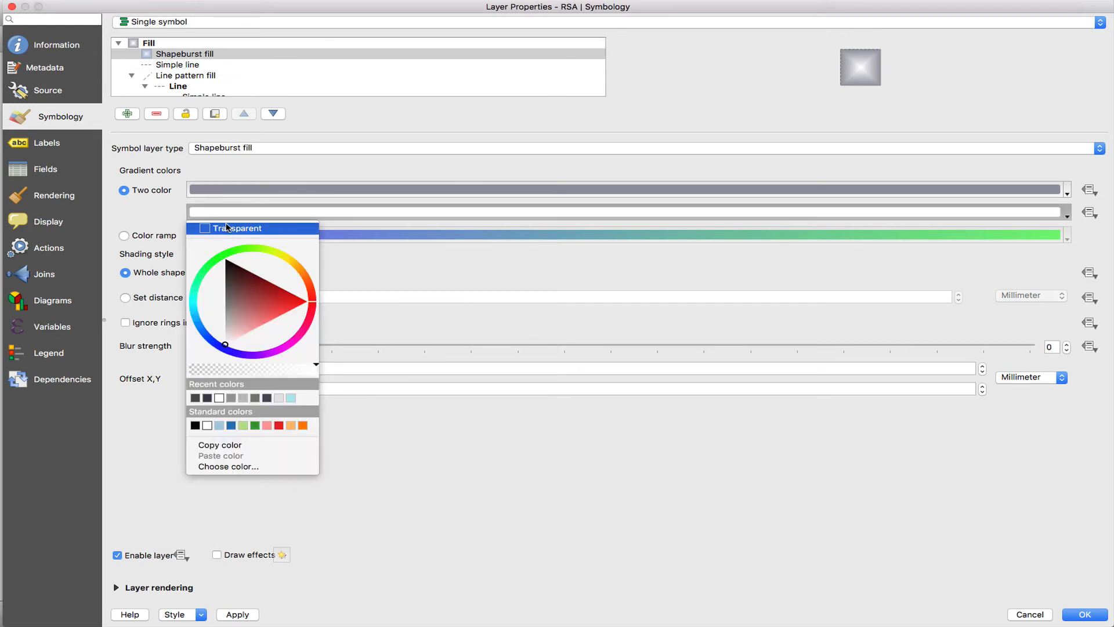
pyautogui.click(237, 228)
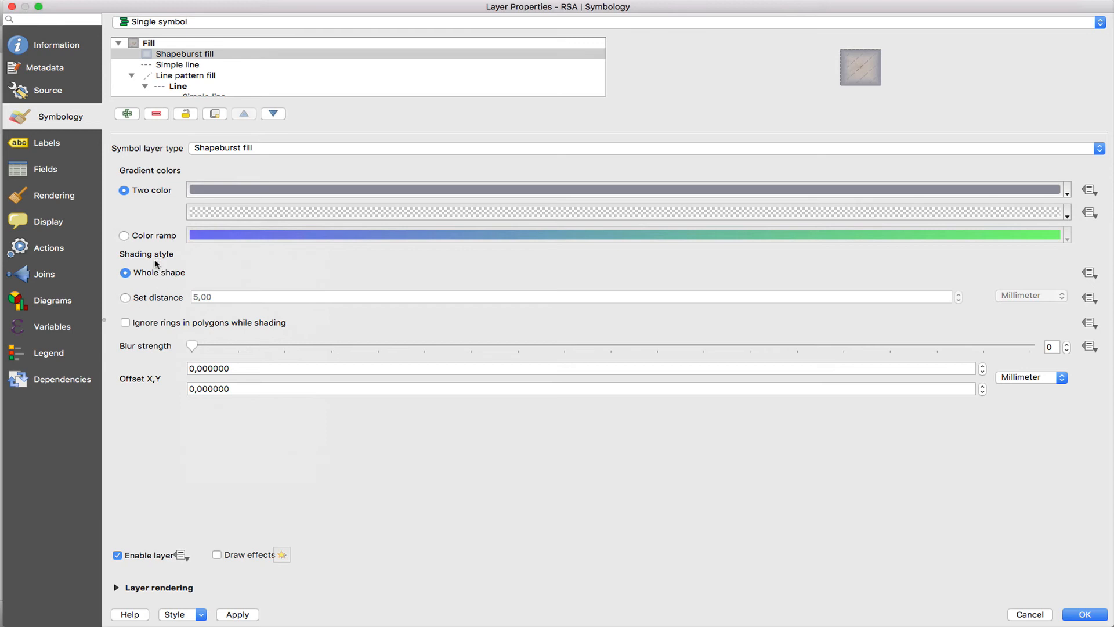
pyautogui.moveTo(484, 310)
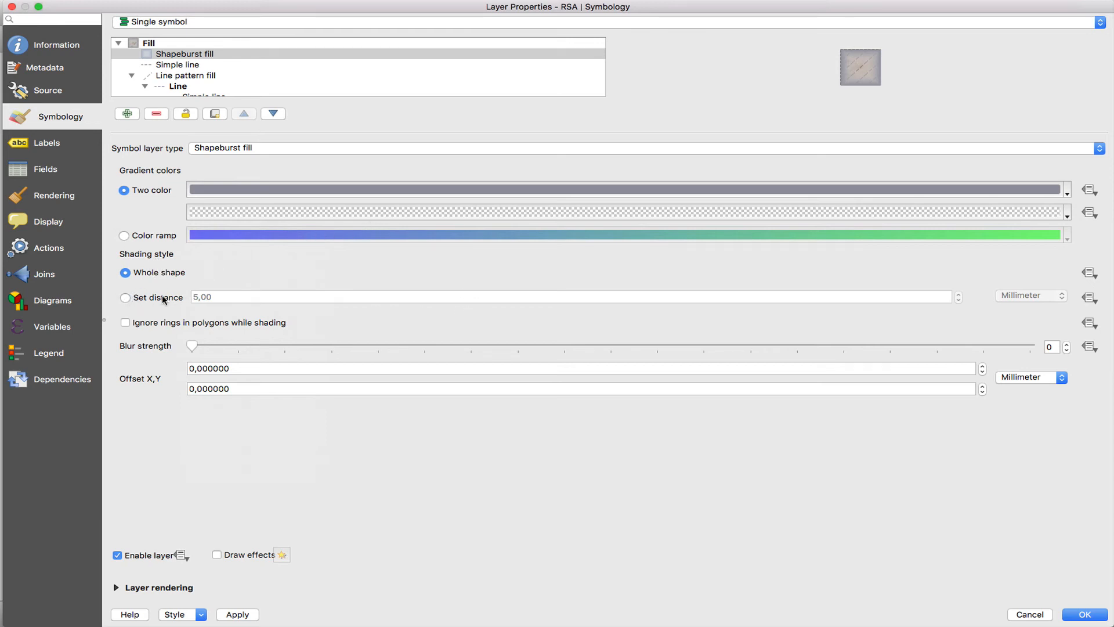
# Limit the shapeburst shading to 5 pixels from the edges, with blur strength 17
pyautogui.click(125, 297)
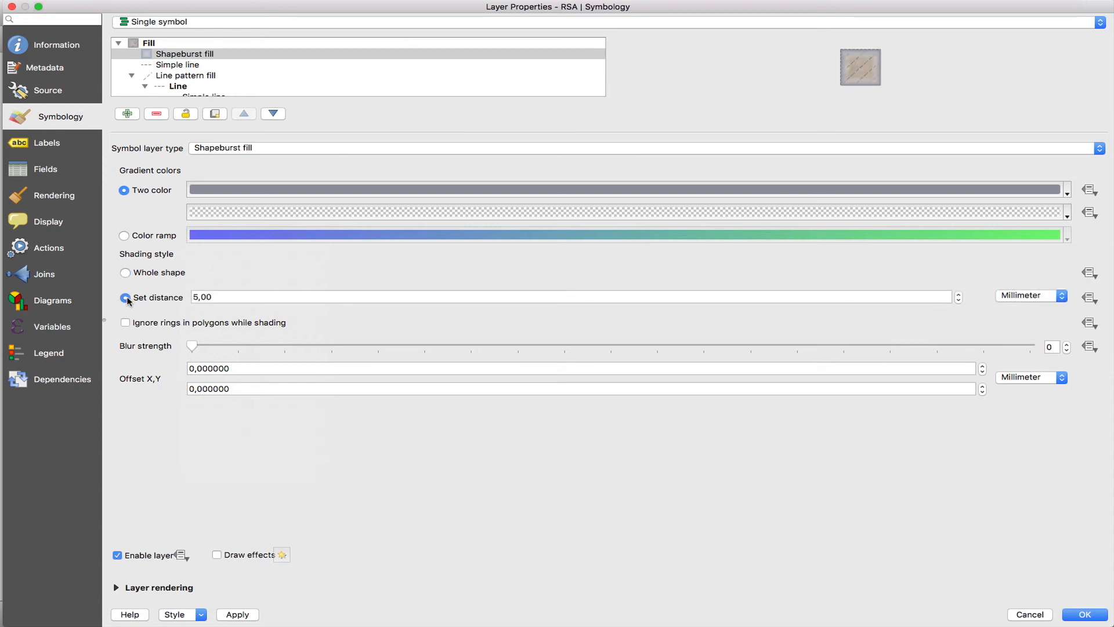
pyautogui.click(1027, 295)
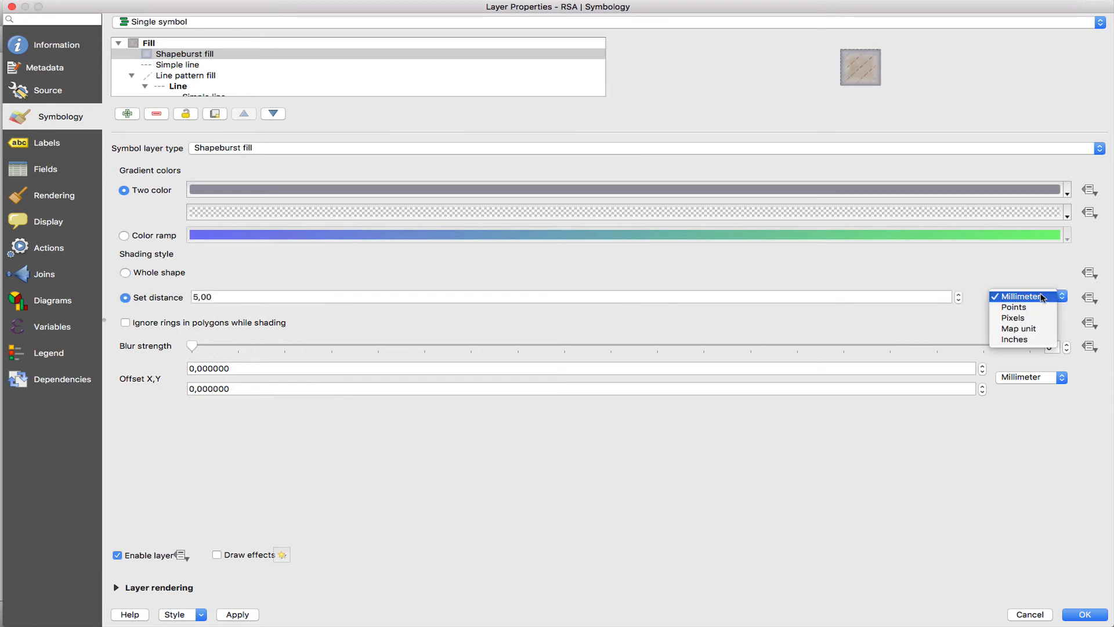
pyautogui.click(1012, 318)
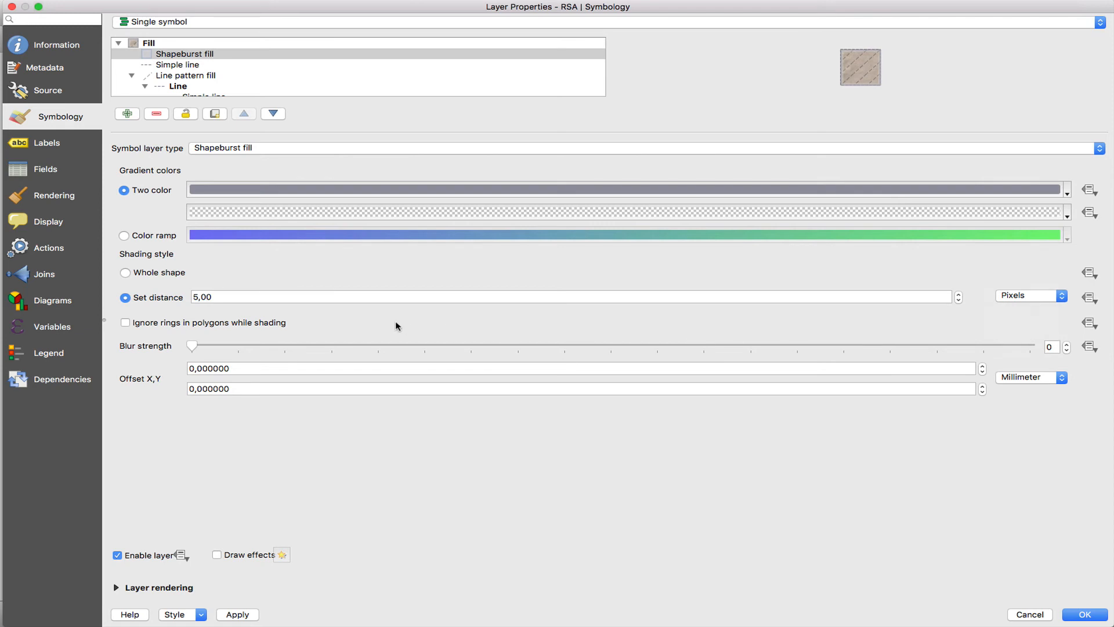
pyautogui.moveTo(192, 347); pyautogui.dragTo(471, 347)
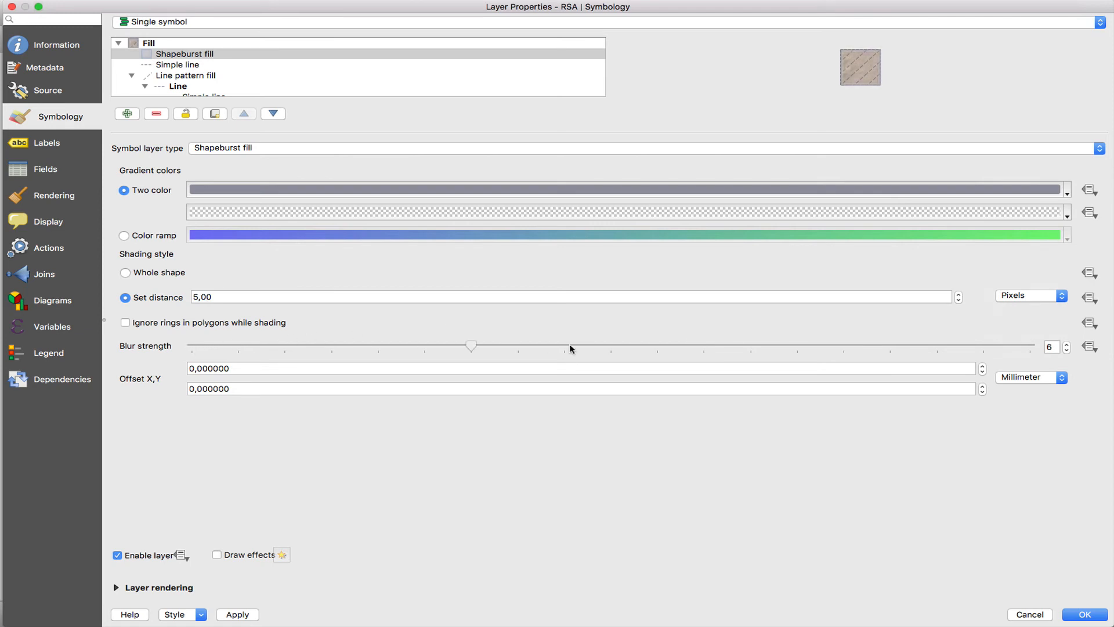
pyautogui.moveTo(471, 346); pyautogui.dragTo(985, 346)
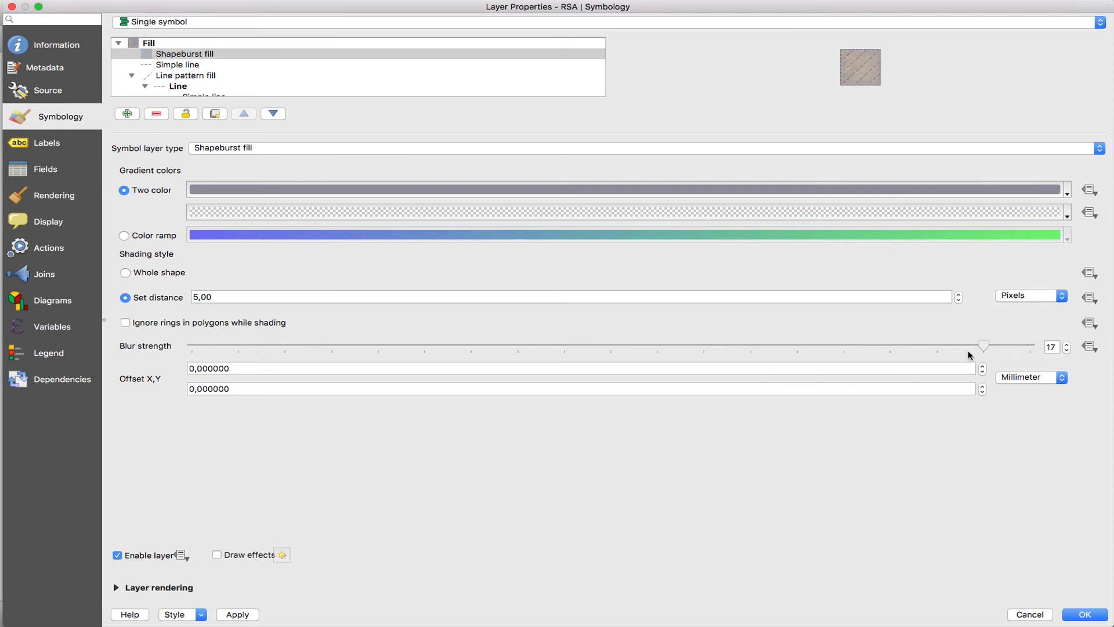
pyautogui.click(1085, 614)
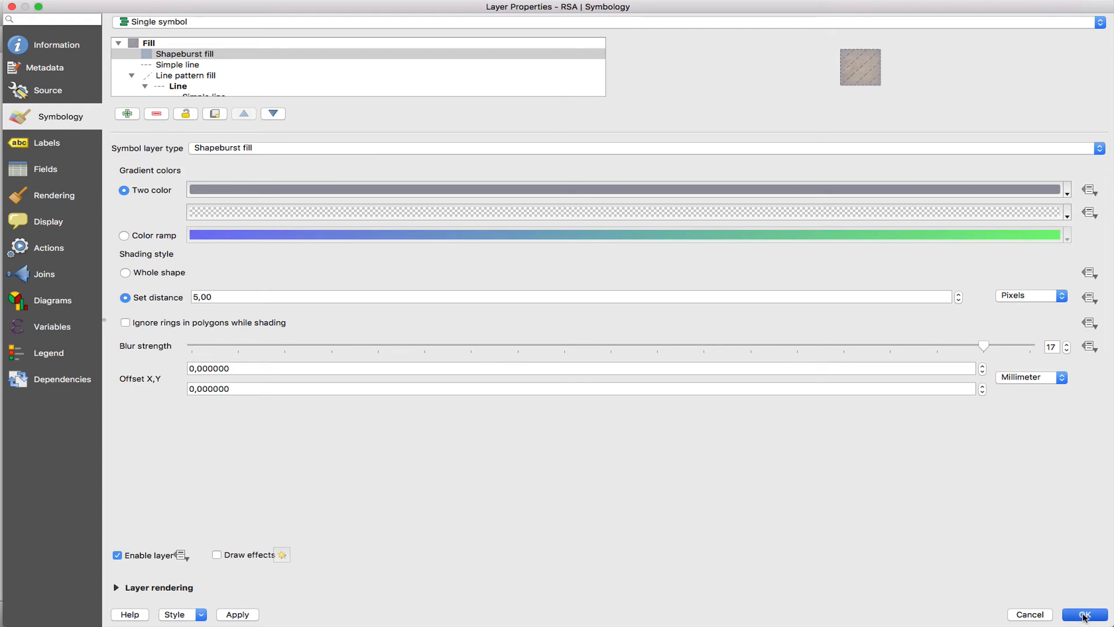
# Apply the layered RSA style, then zoom out to inspect the blurred province edges
pyautogui.click(1087, 614)
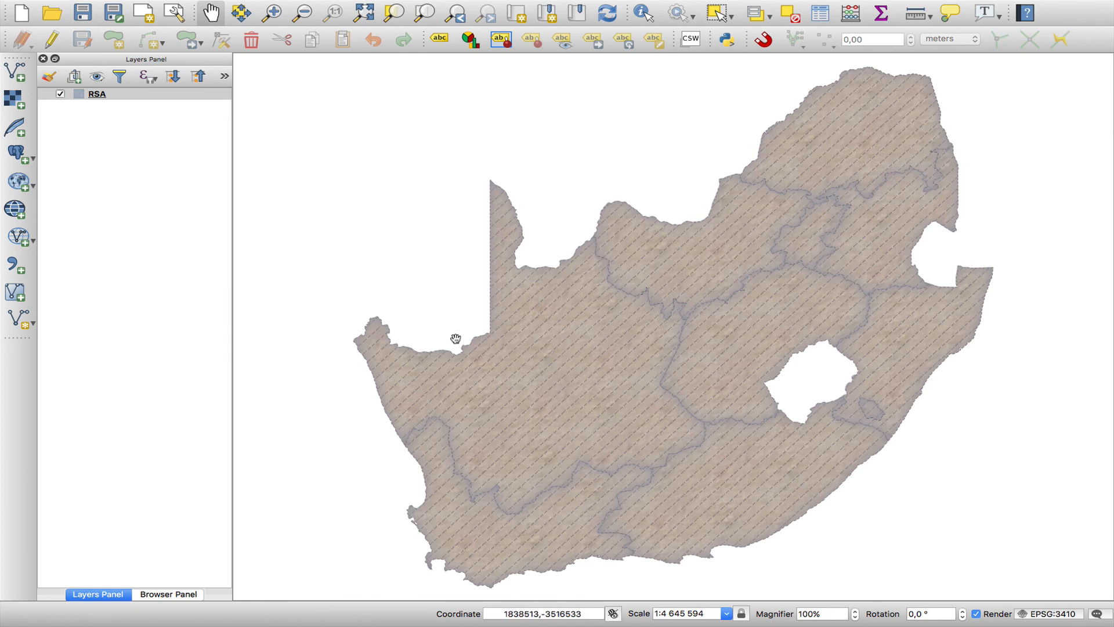
pyautogui.moveTo(313, 222)
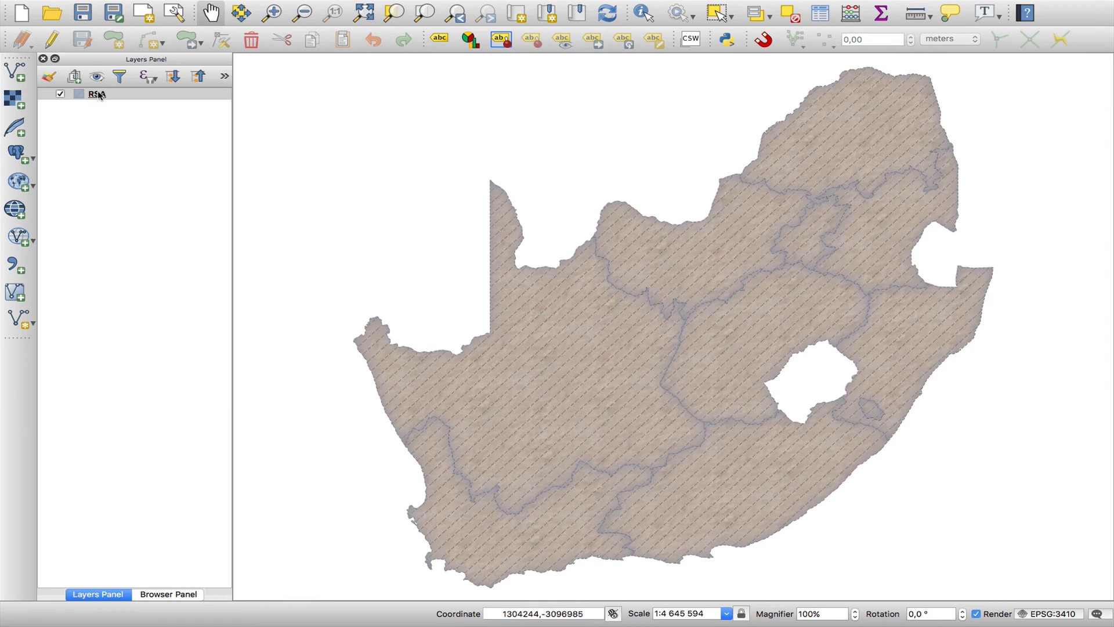
pyautogui.moveTo(96, 94)
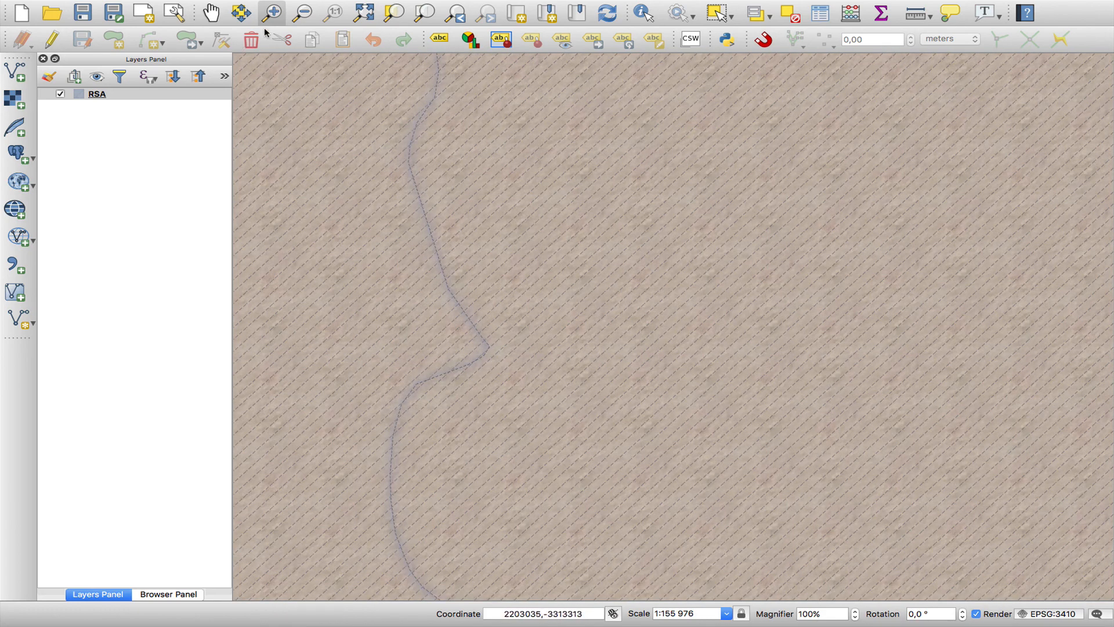
pyautogui.click(303, 13)
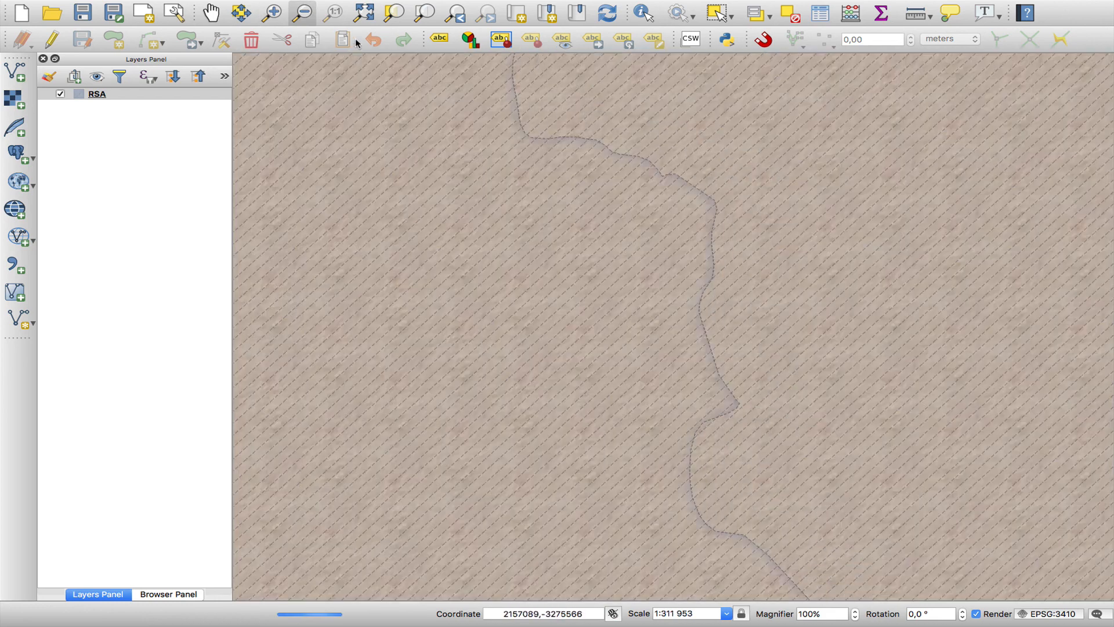